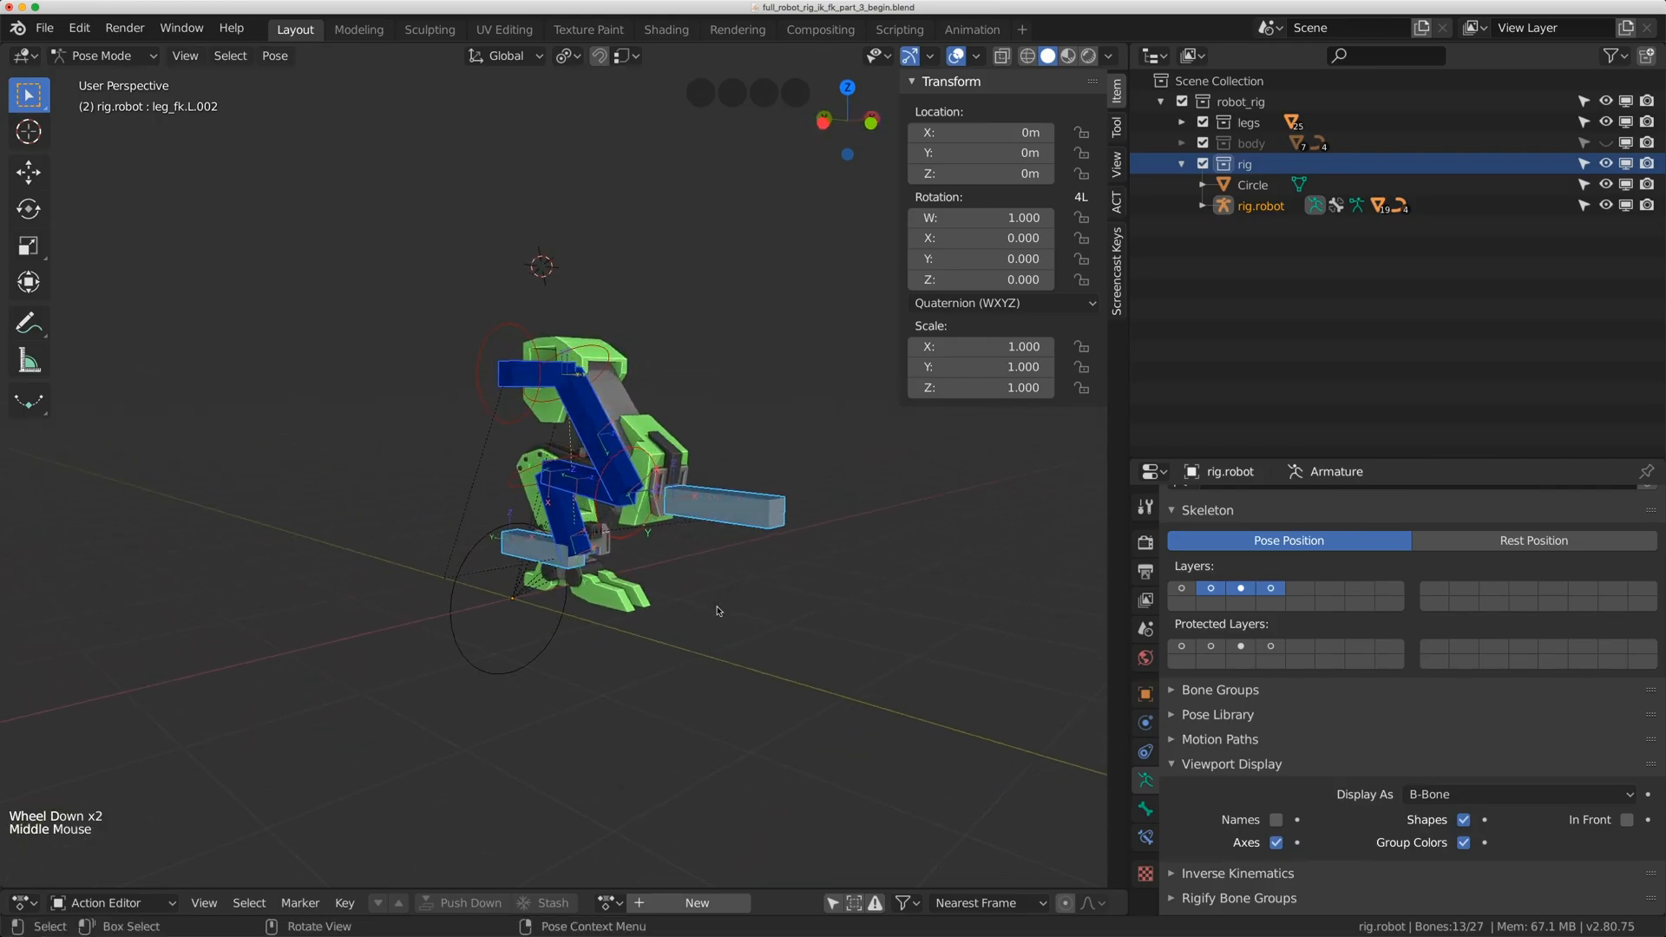
Pose the left leg bent via foot_ik.L.001 and show the remaining control bone layers
scroll("up", 3)
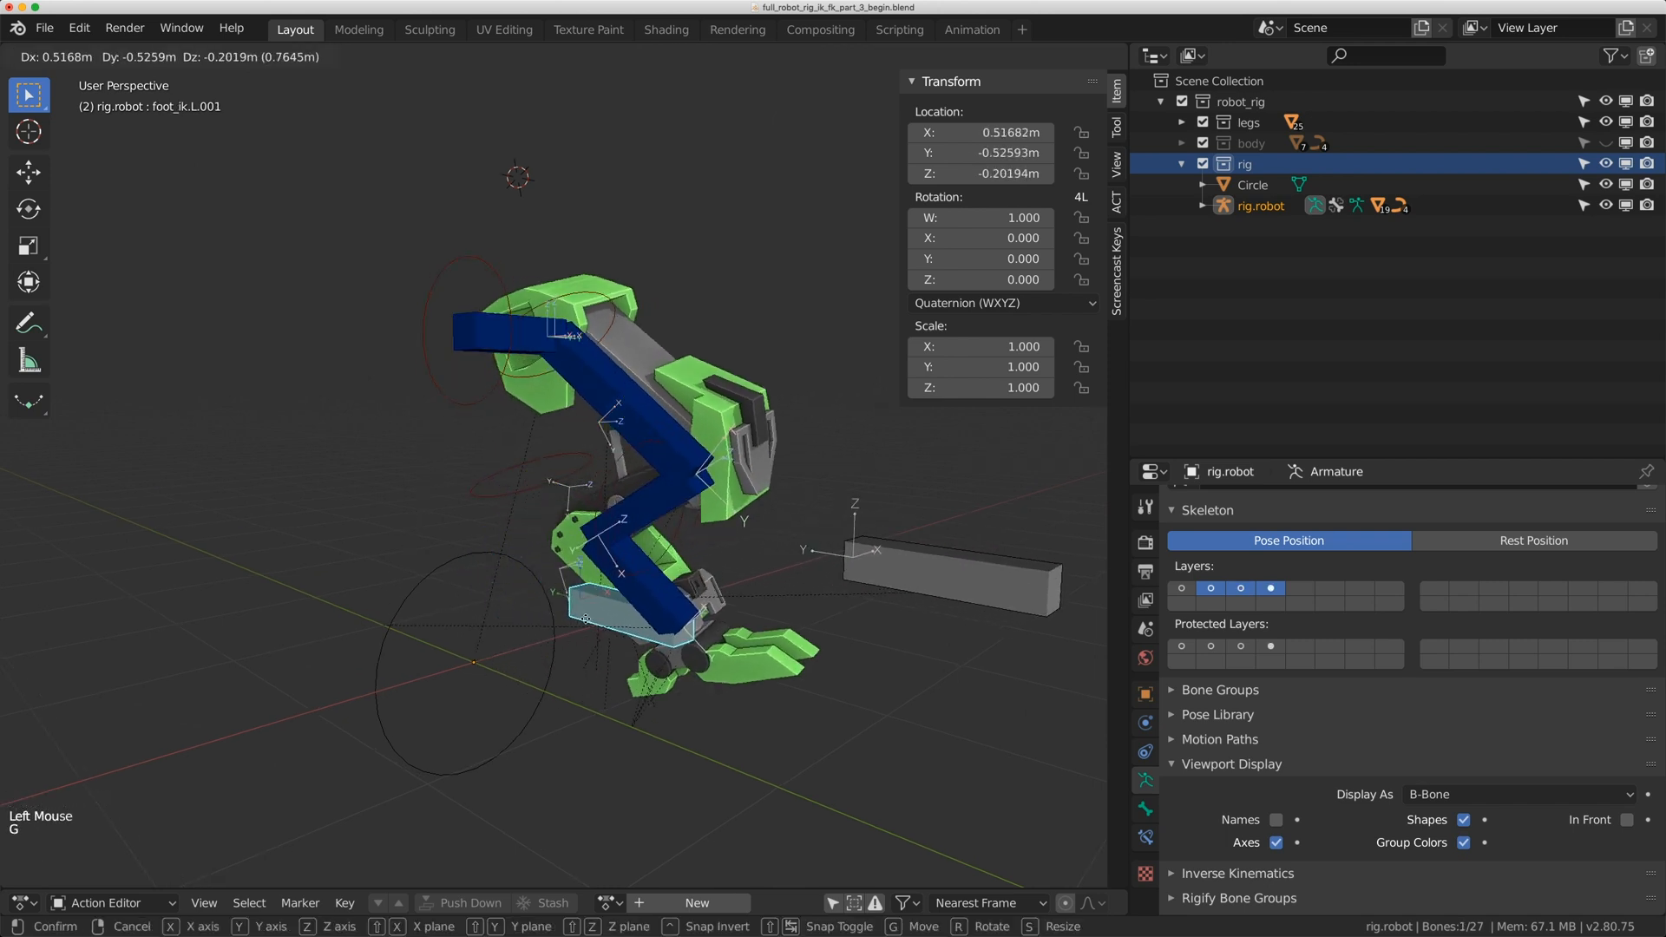
mouse_move(706, 616)
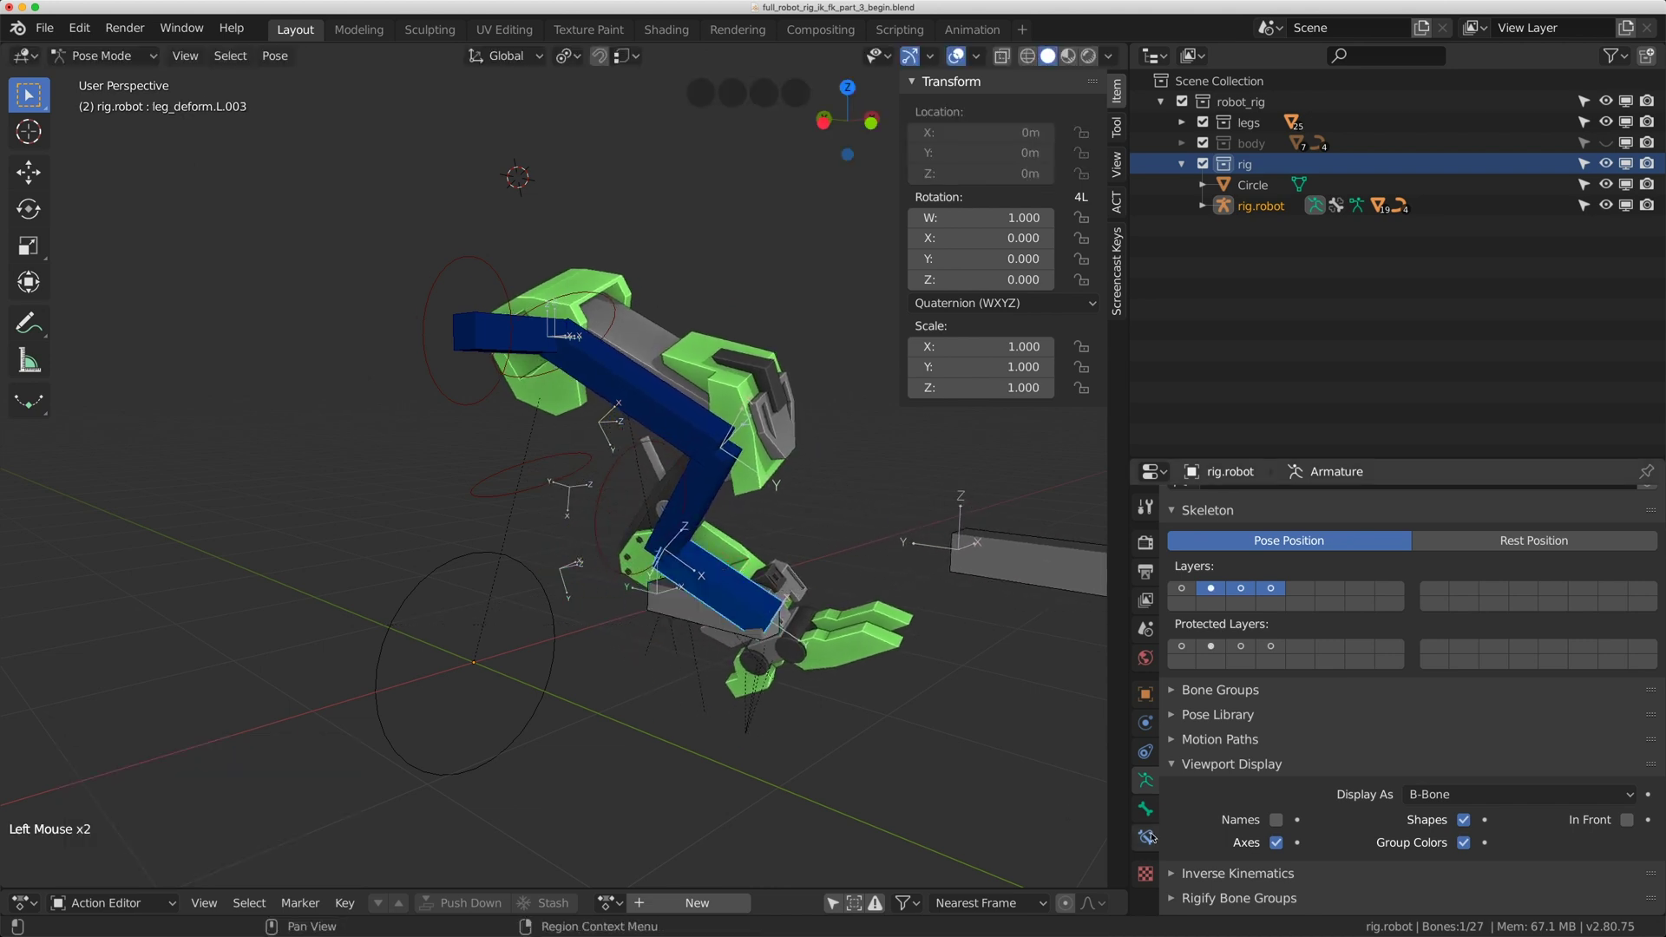
left_click(1144, 838)
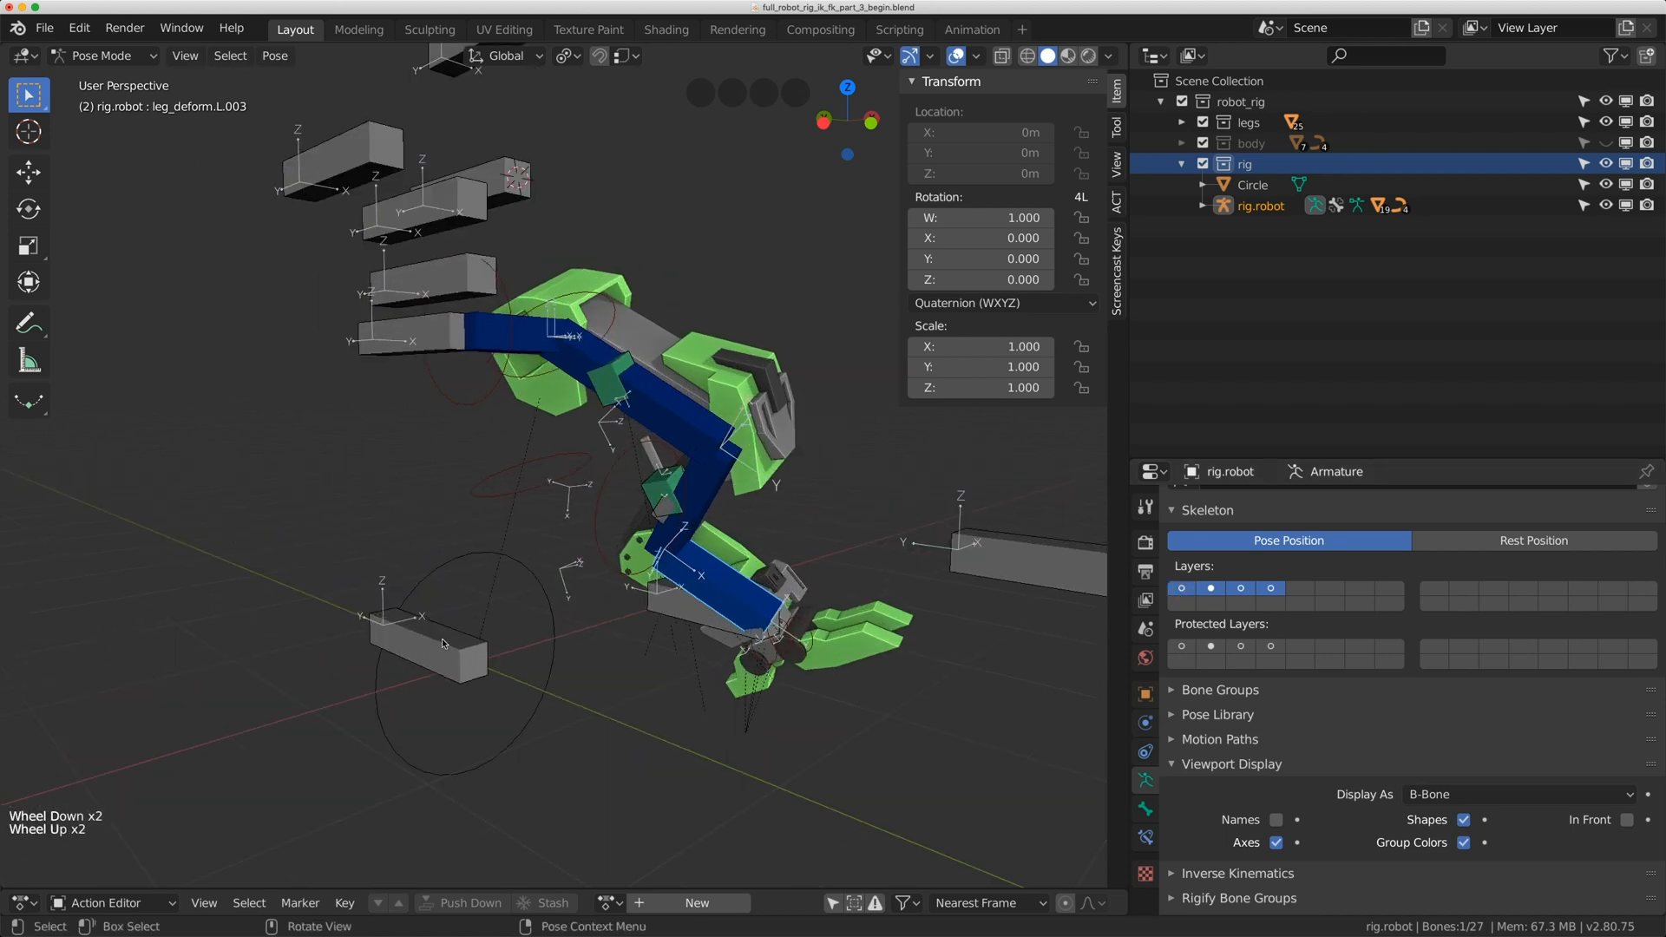
Add a new custom property to the selected root bone root.C.001 and edit it
left_click(500, 582)
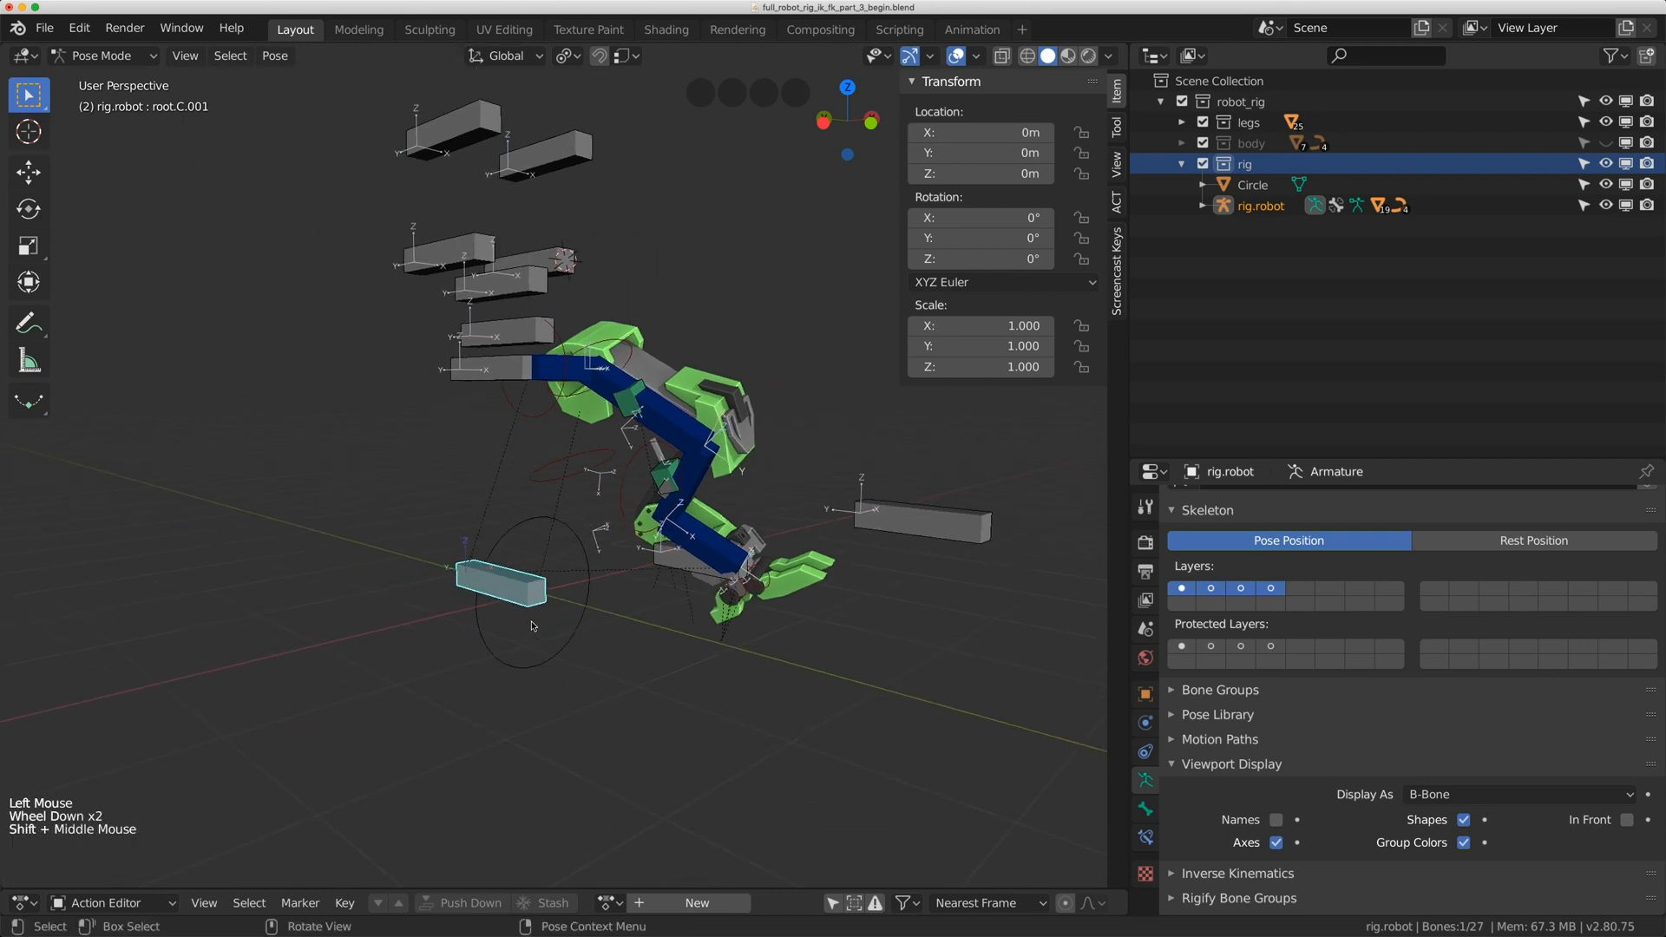
mouse_move(611, 586)
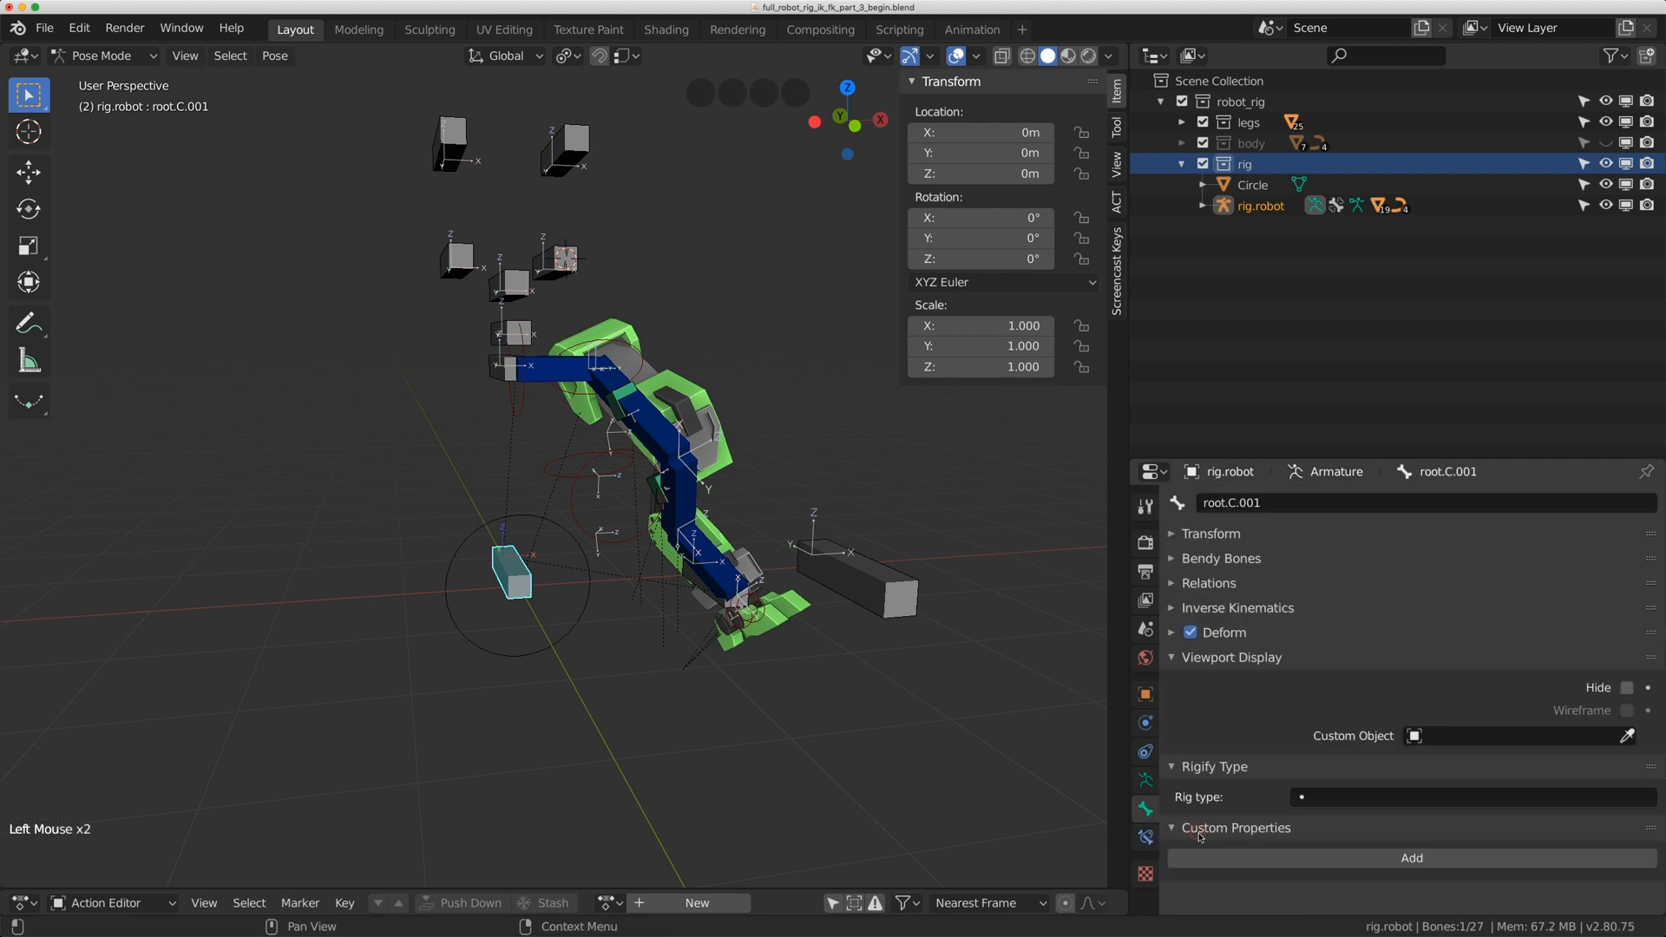
left_click(1411, 858)
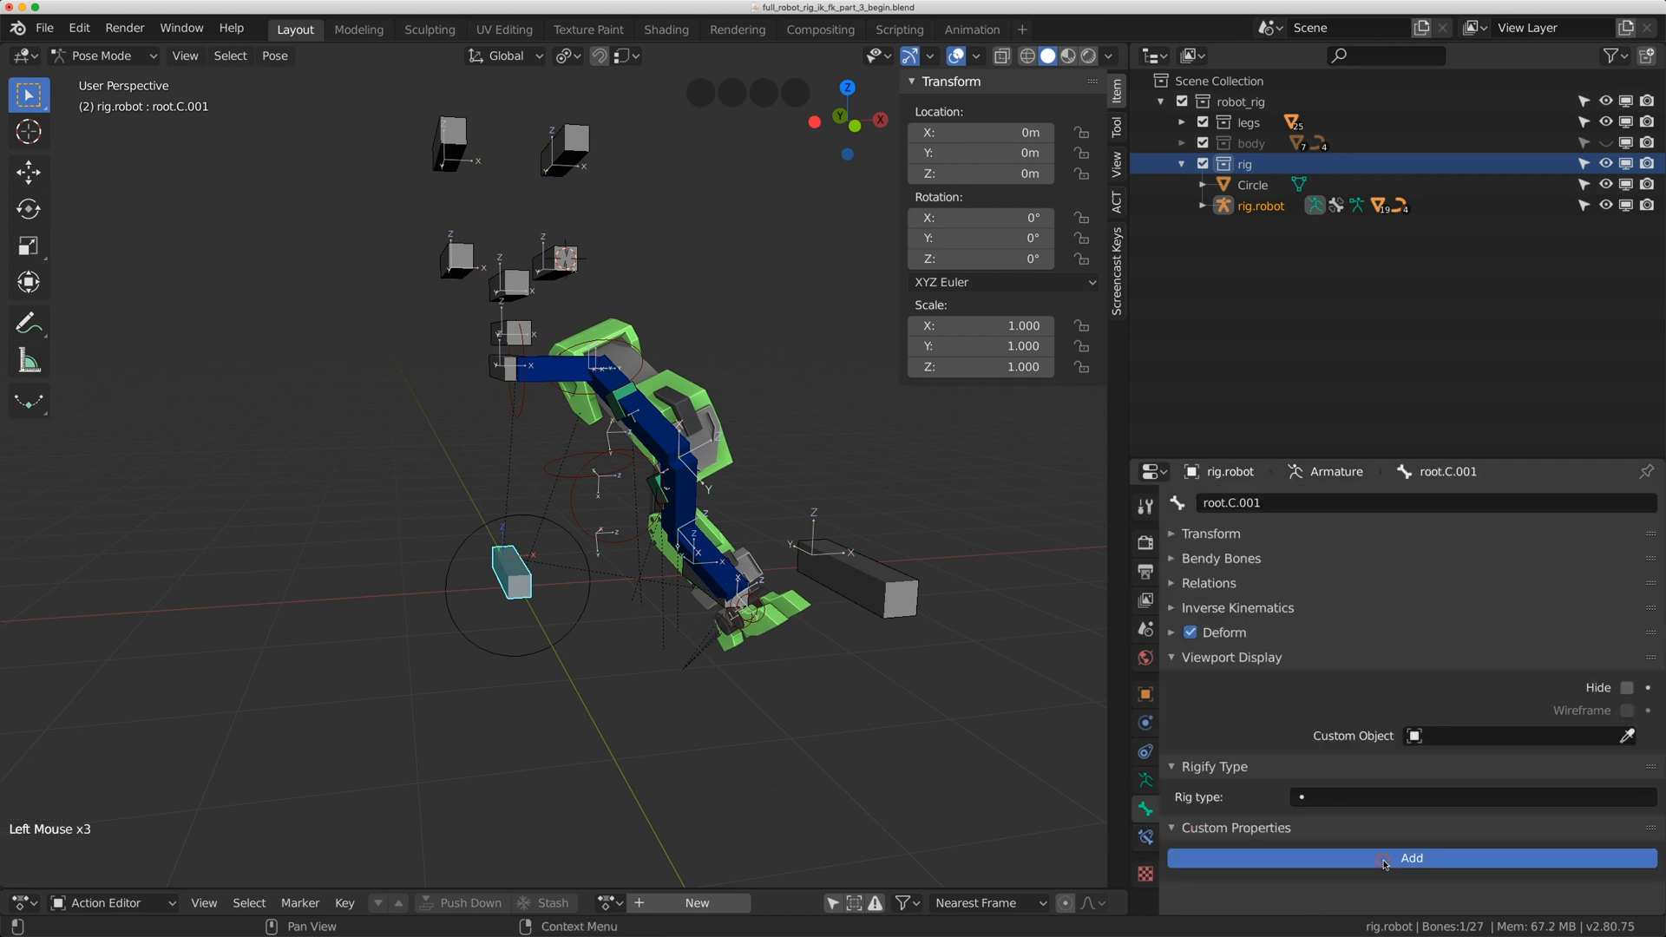
left_click(1410, 857)
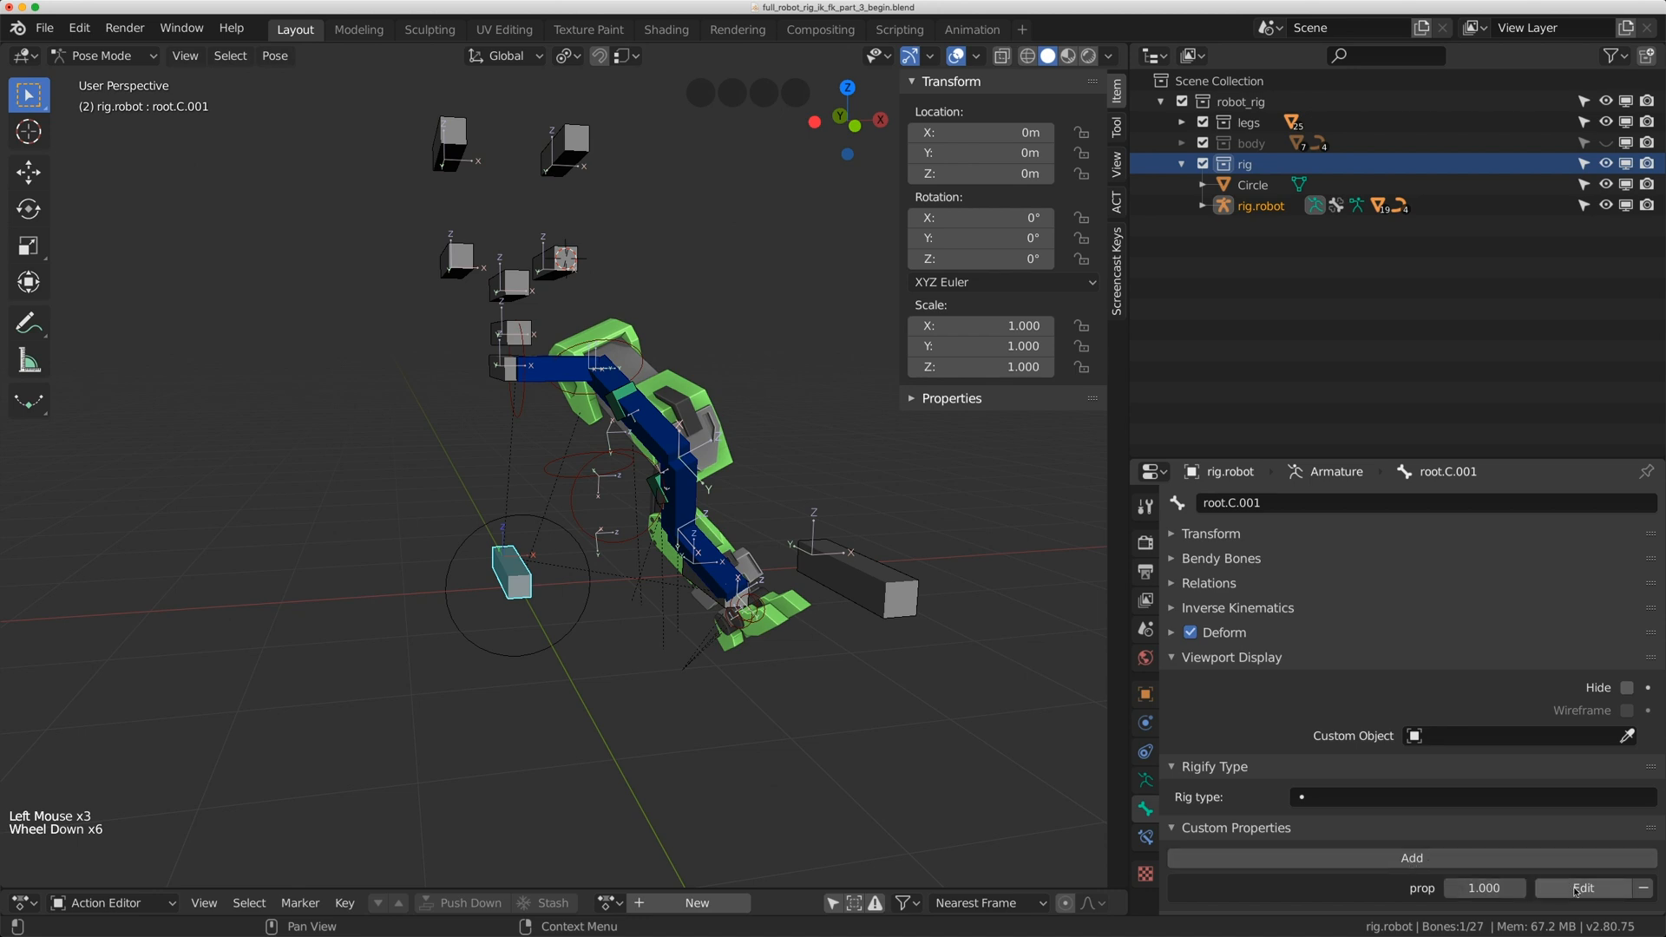
left_click(1582, 887)
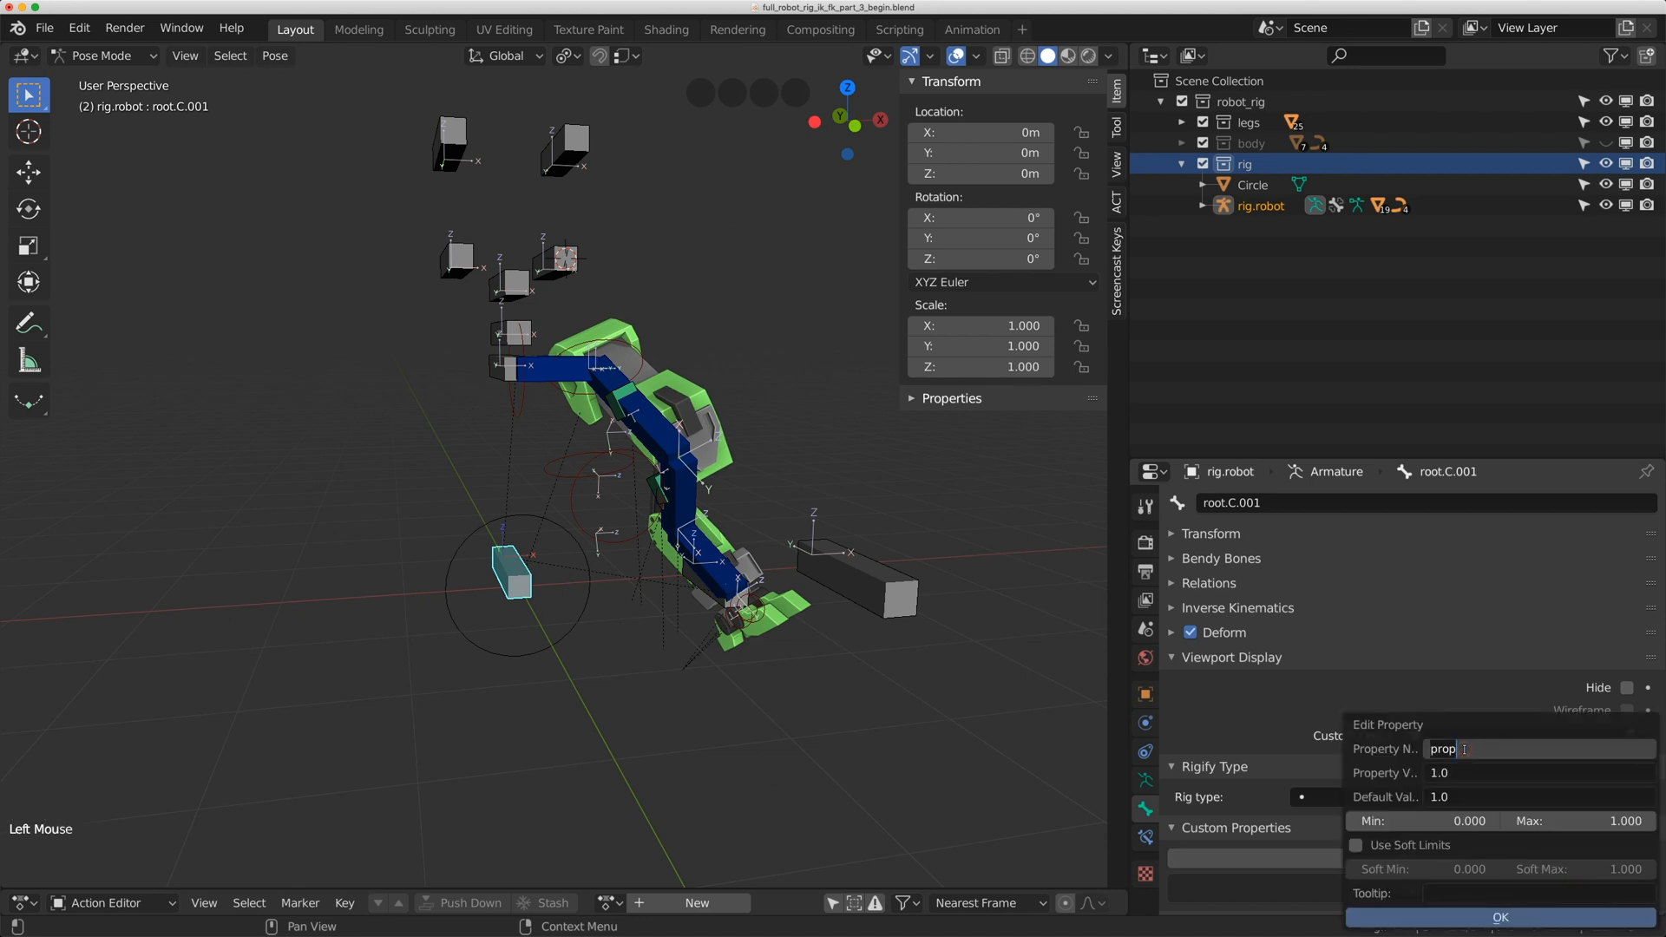
Name the property ik_fk_switch_L with value 1.000 and confirm its settings
type("ik_fk_sw")
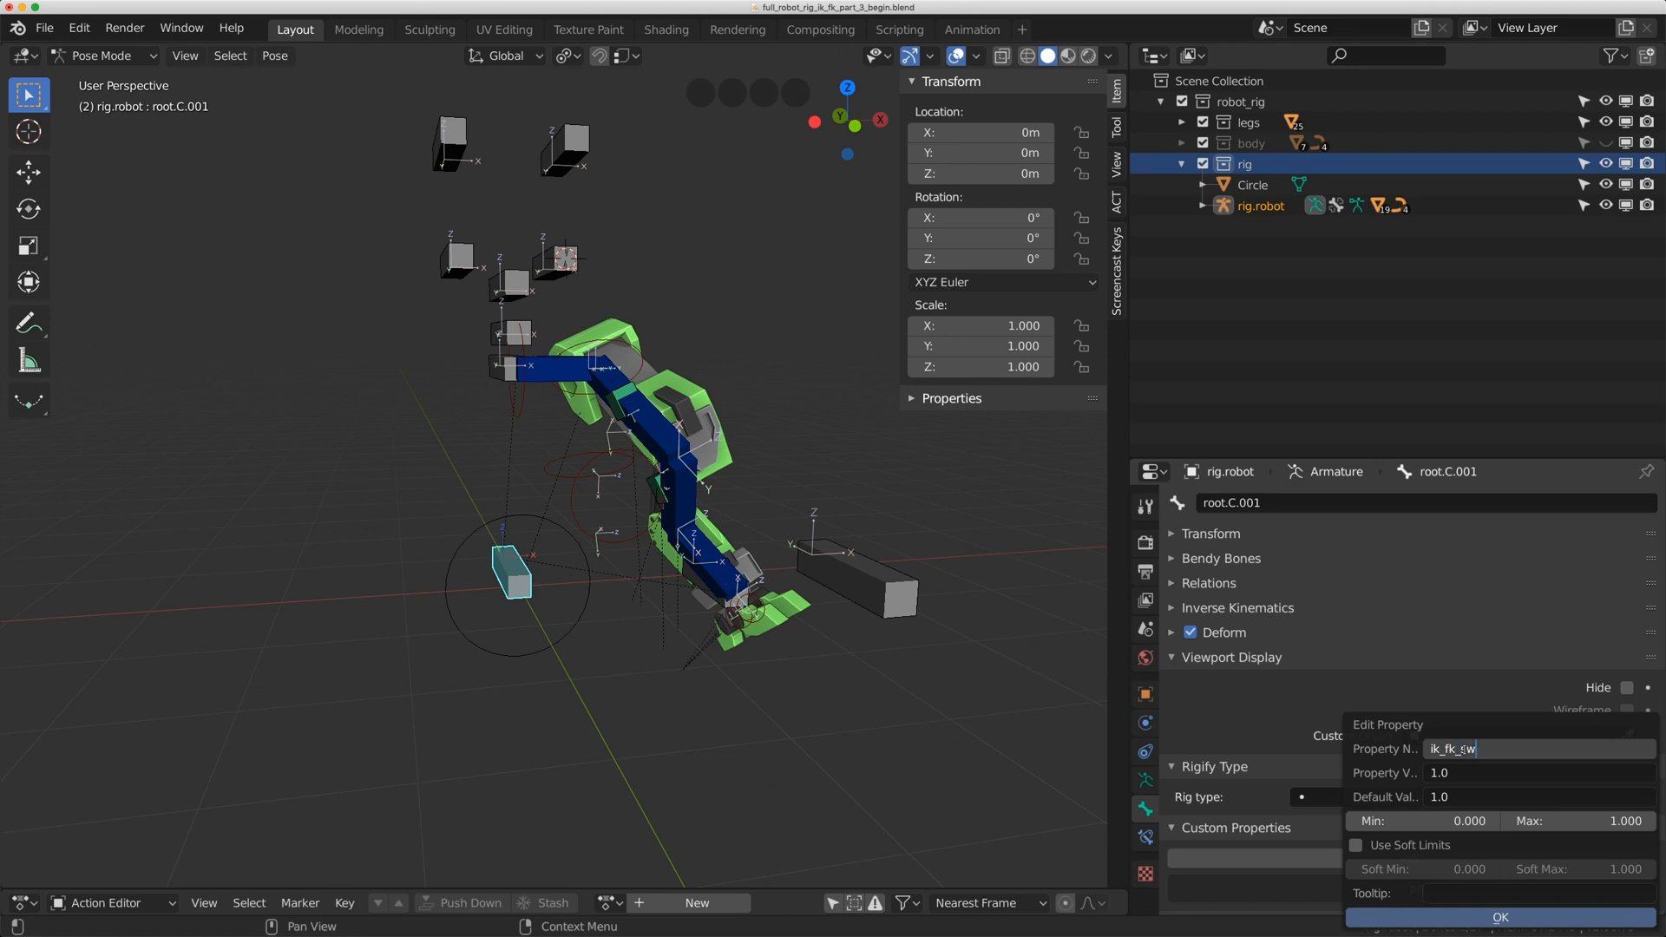
type("itch_")
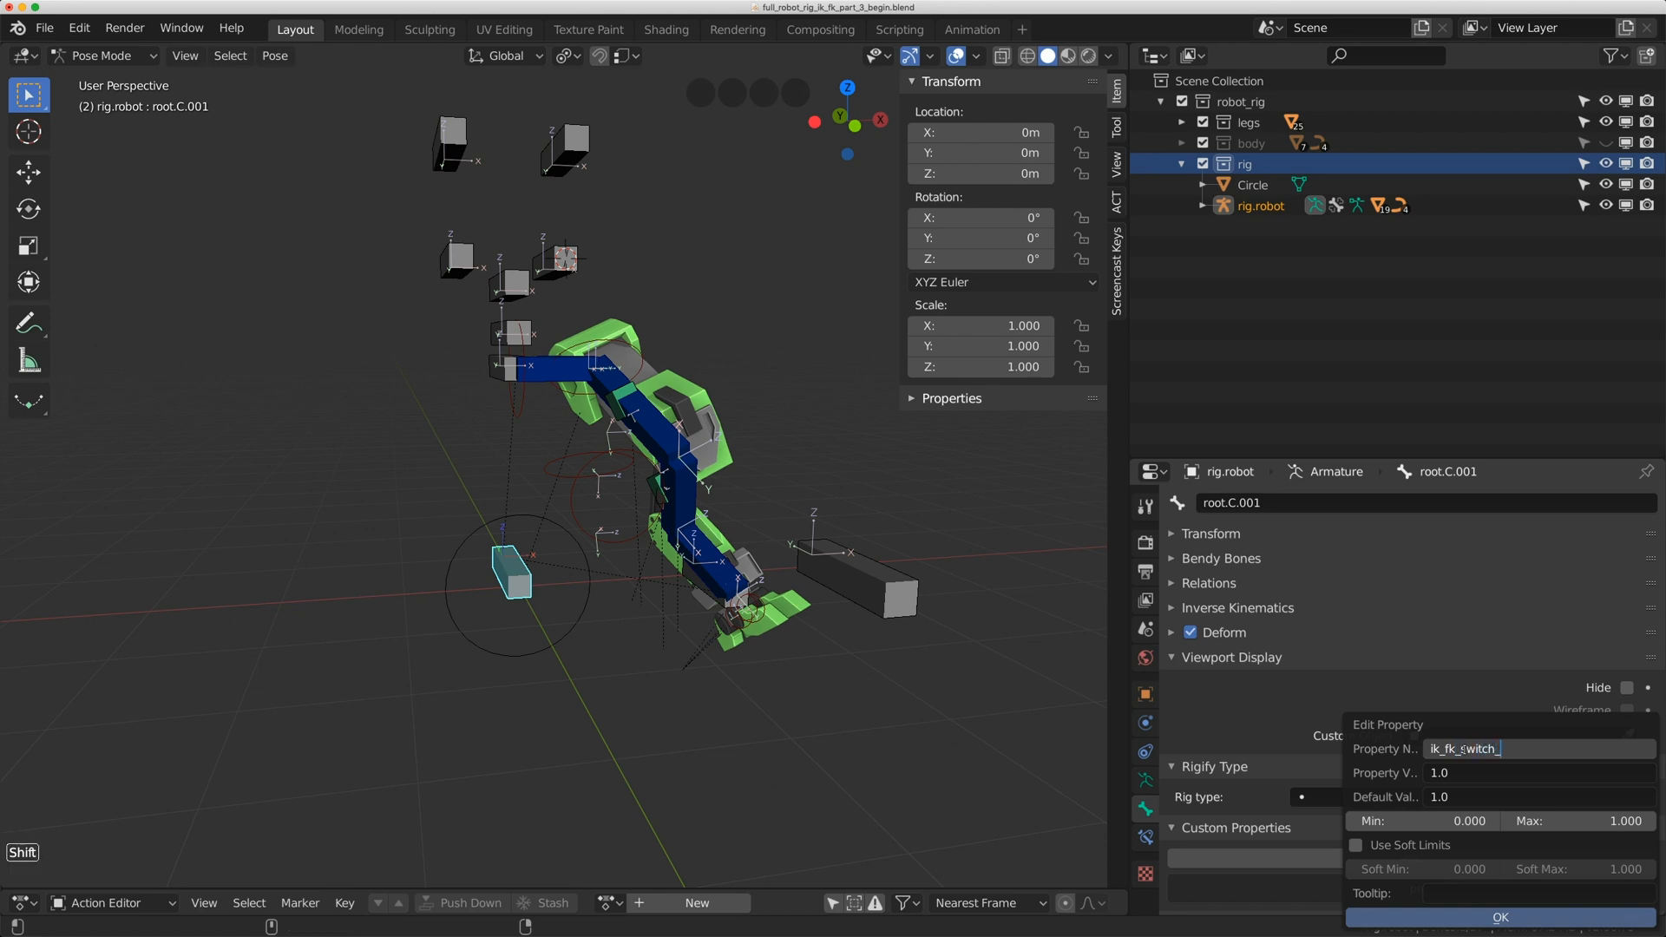
type("L")
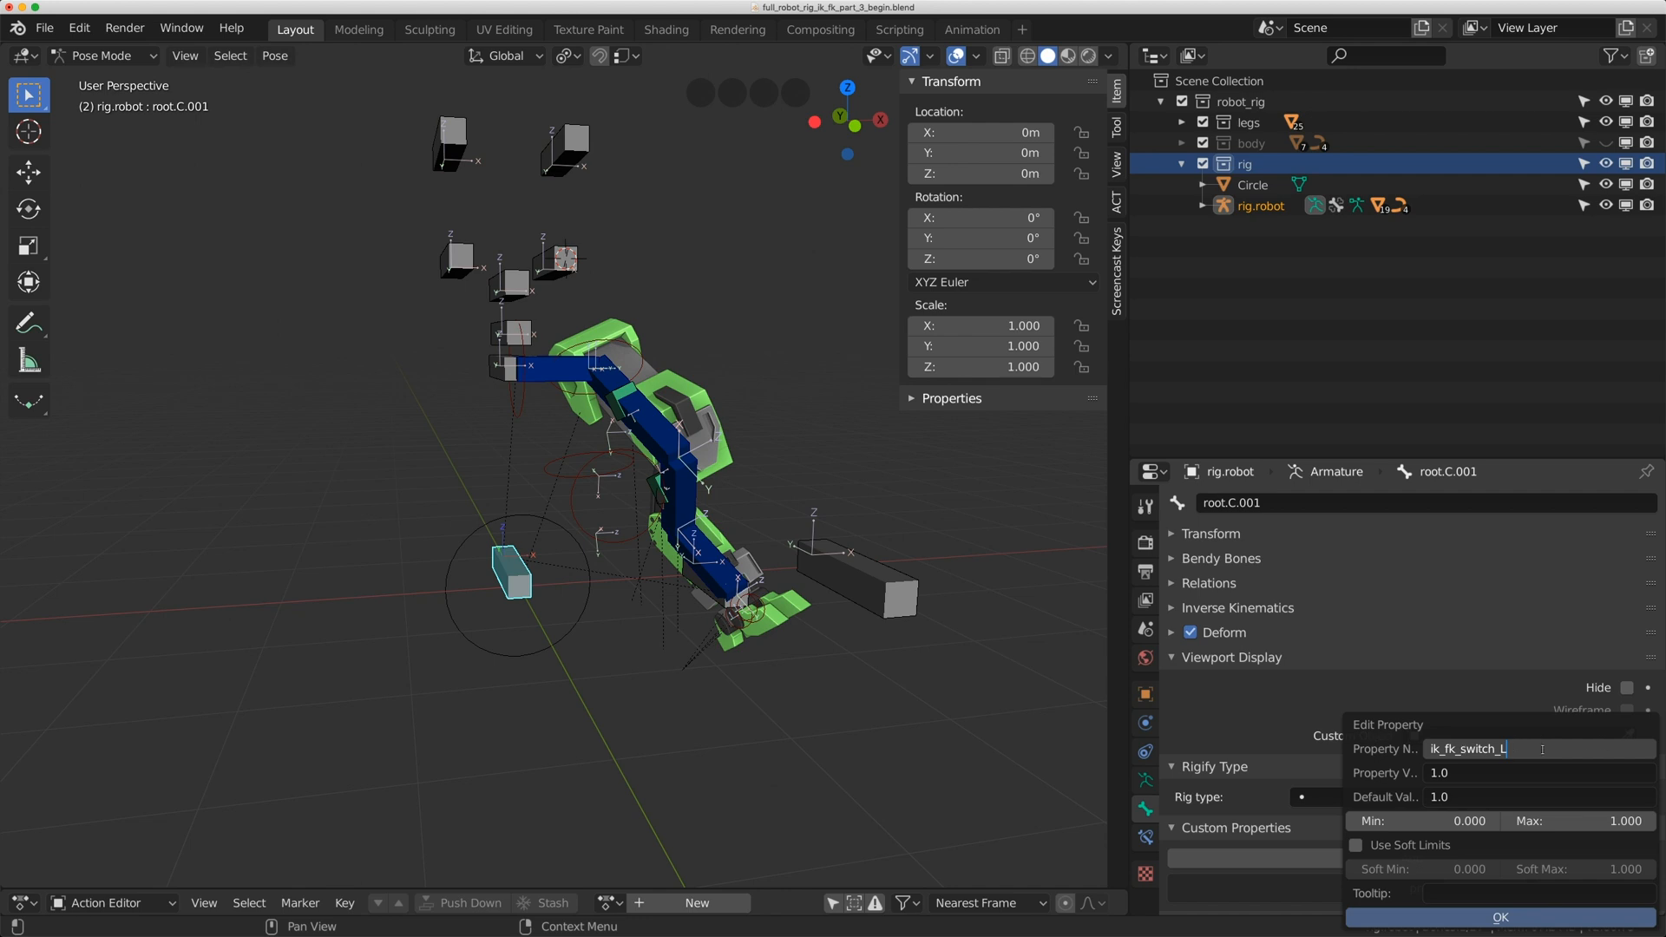
left_click(1537, 772)
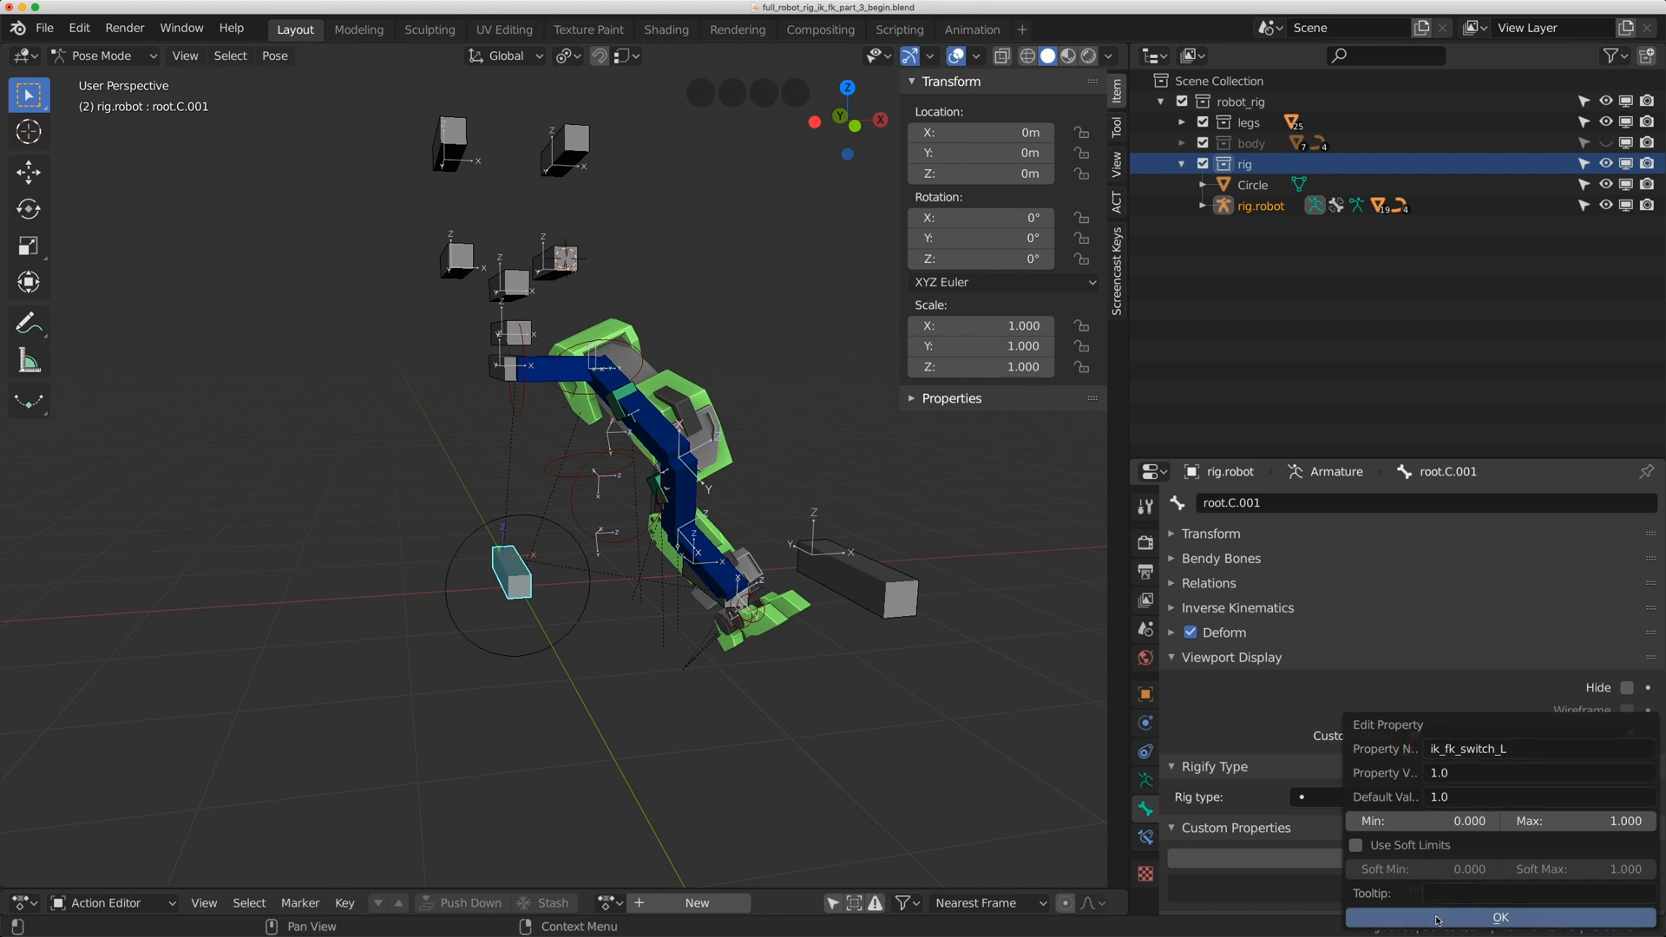
left_click(1500, 917)
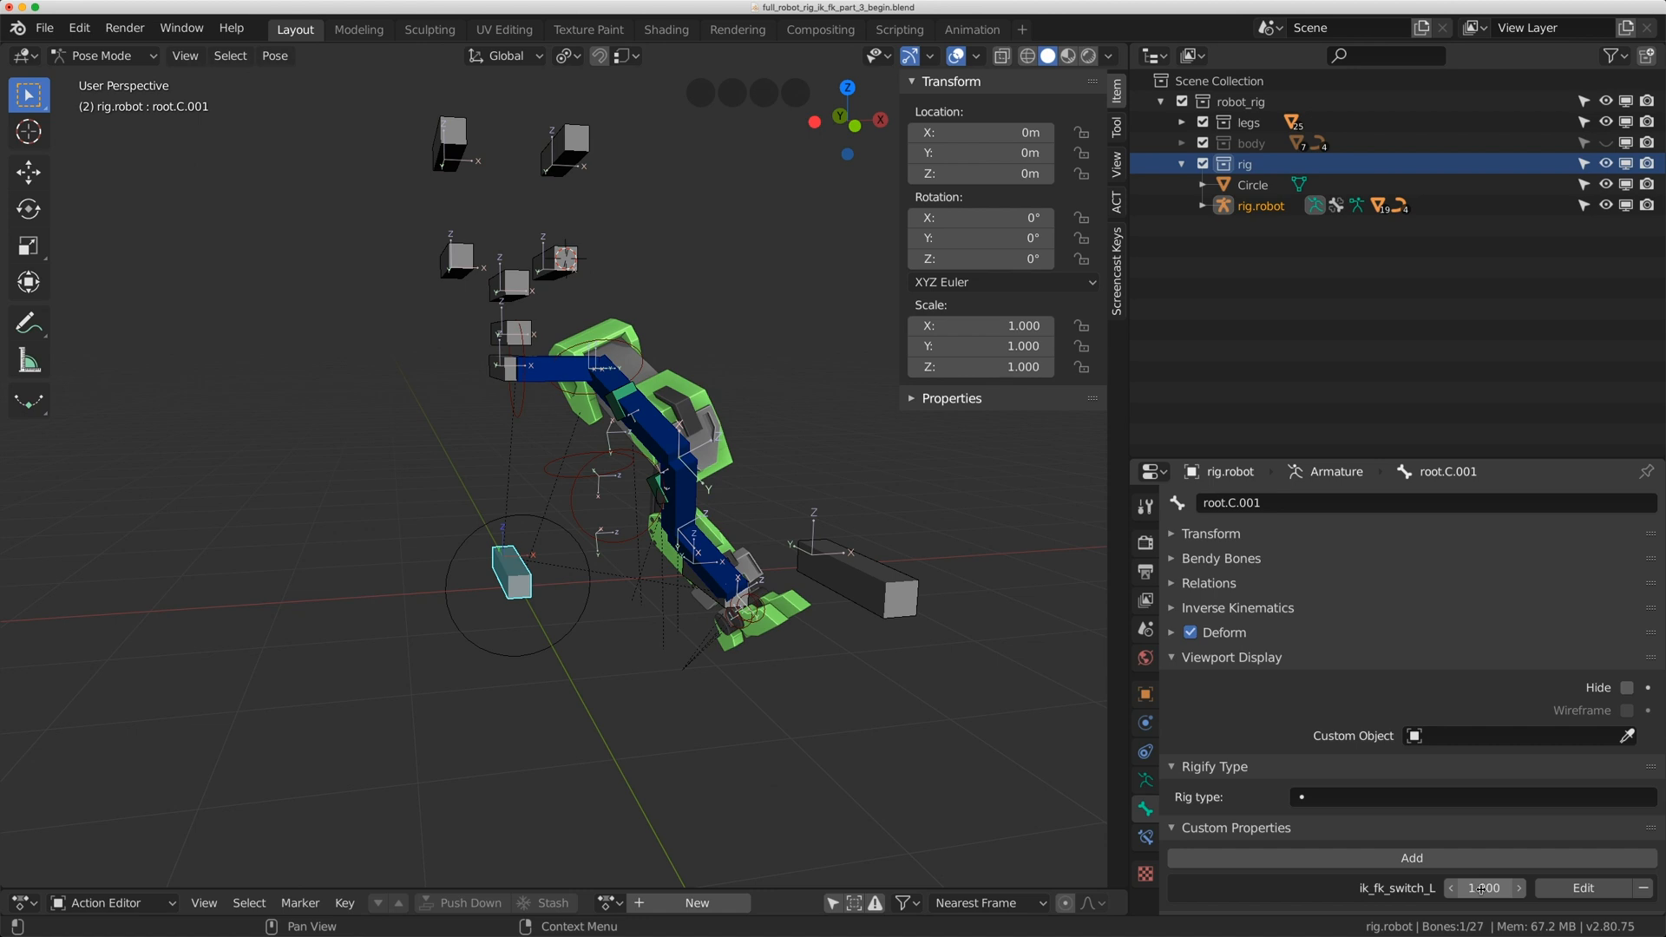
Make leg_deform.L.001 active and show its Copy Transforms constraints
right_click(1485, 887)
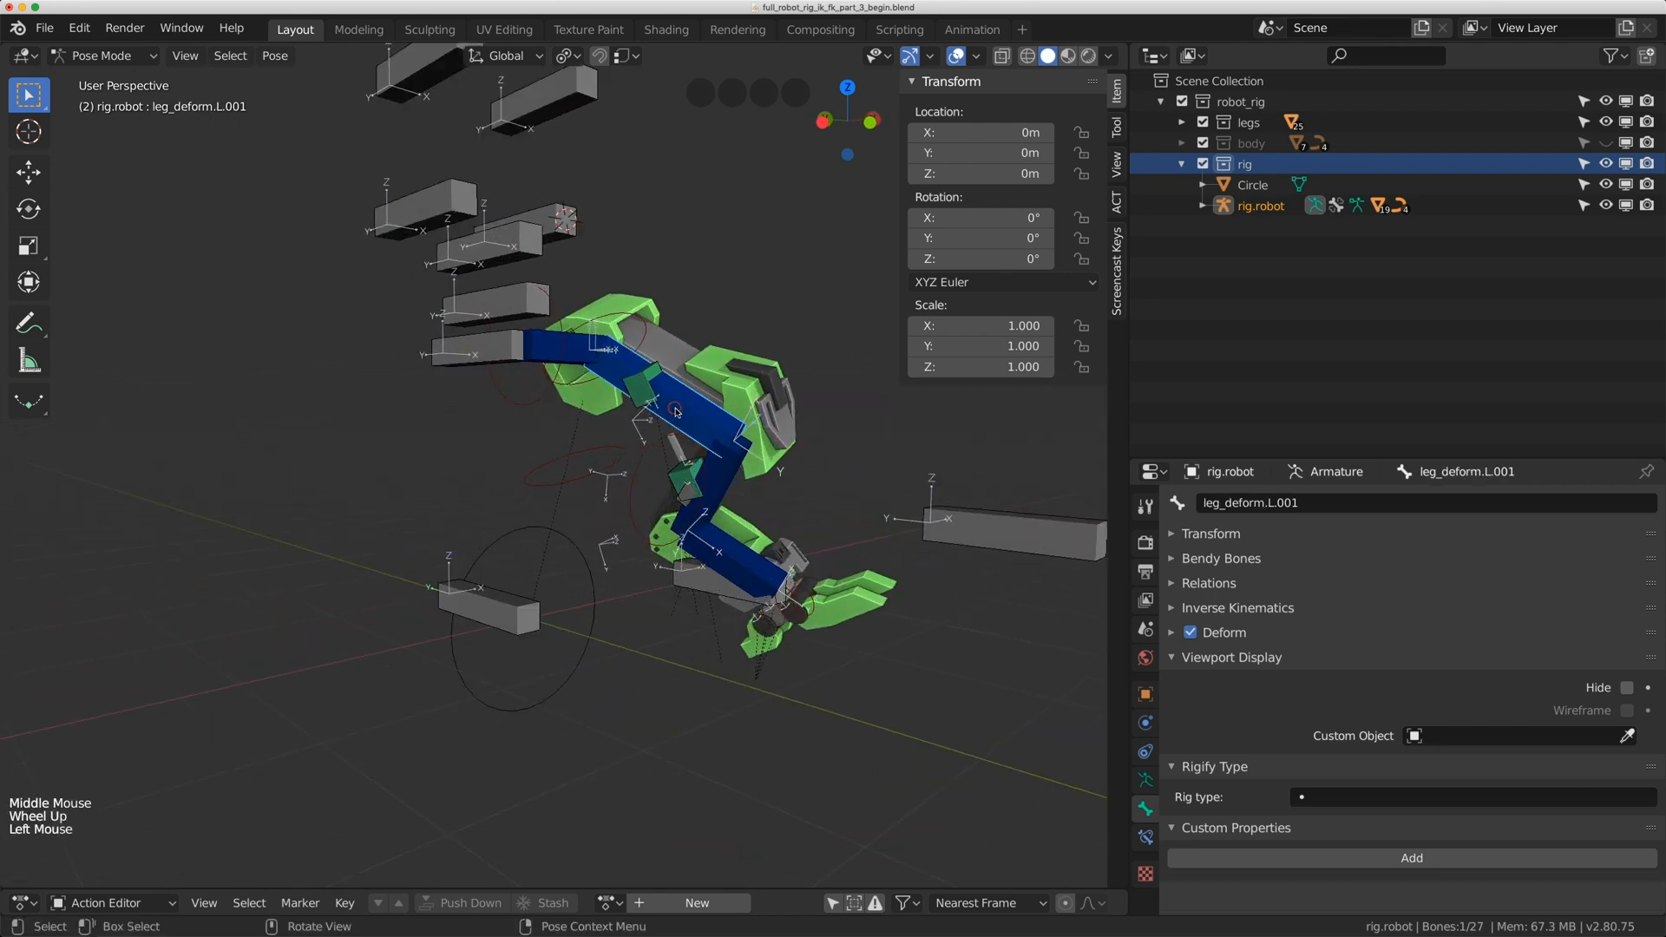
scroll("up", 3)
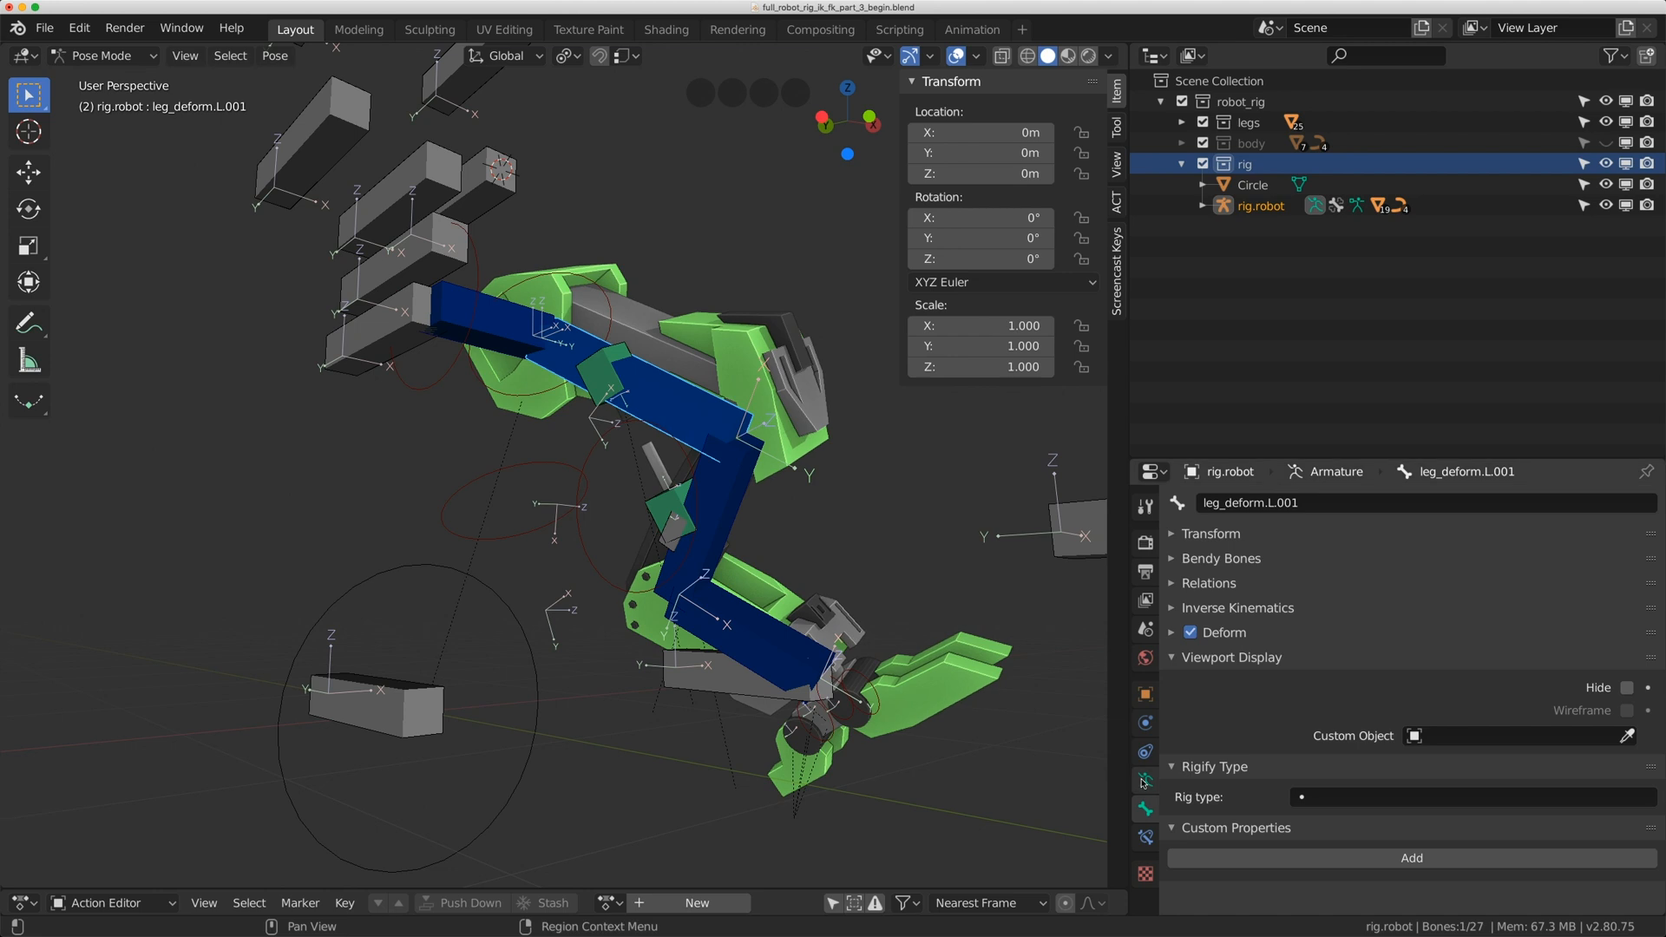
mouse_move(1146, 783)
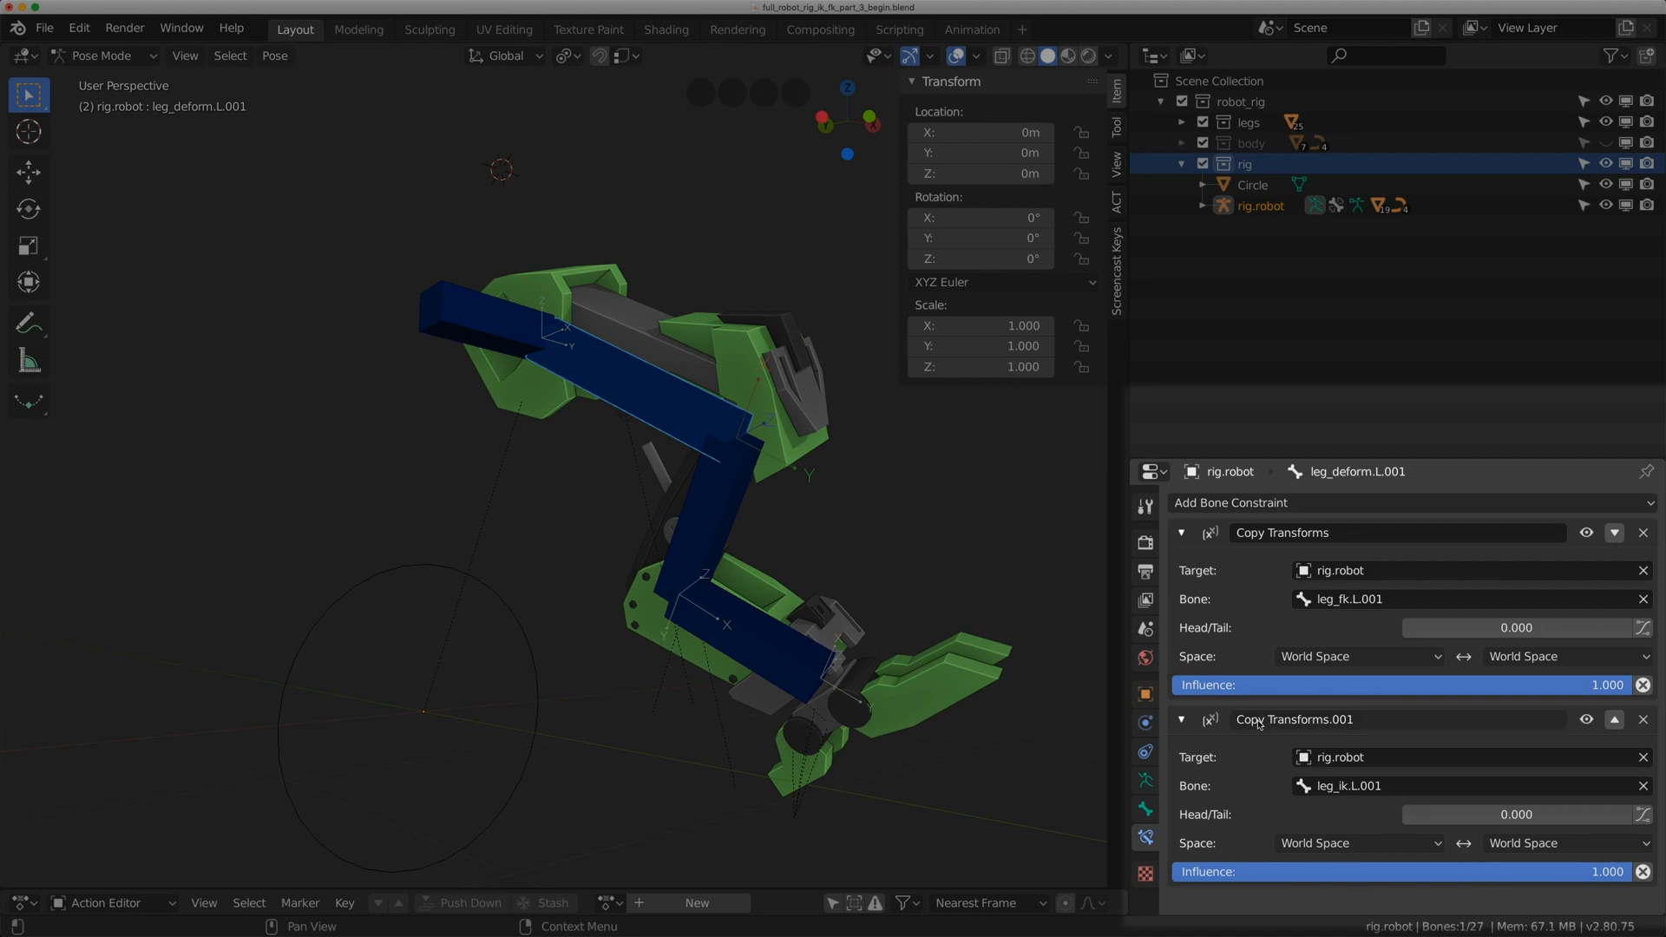
Add a driver to the constraint influence with expression var and a Single Property variable
right_click(1382, 685)
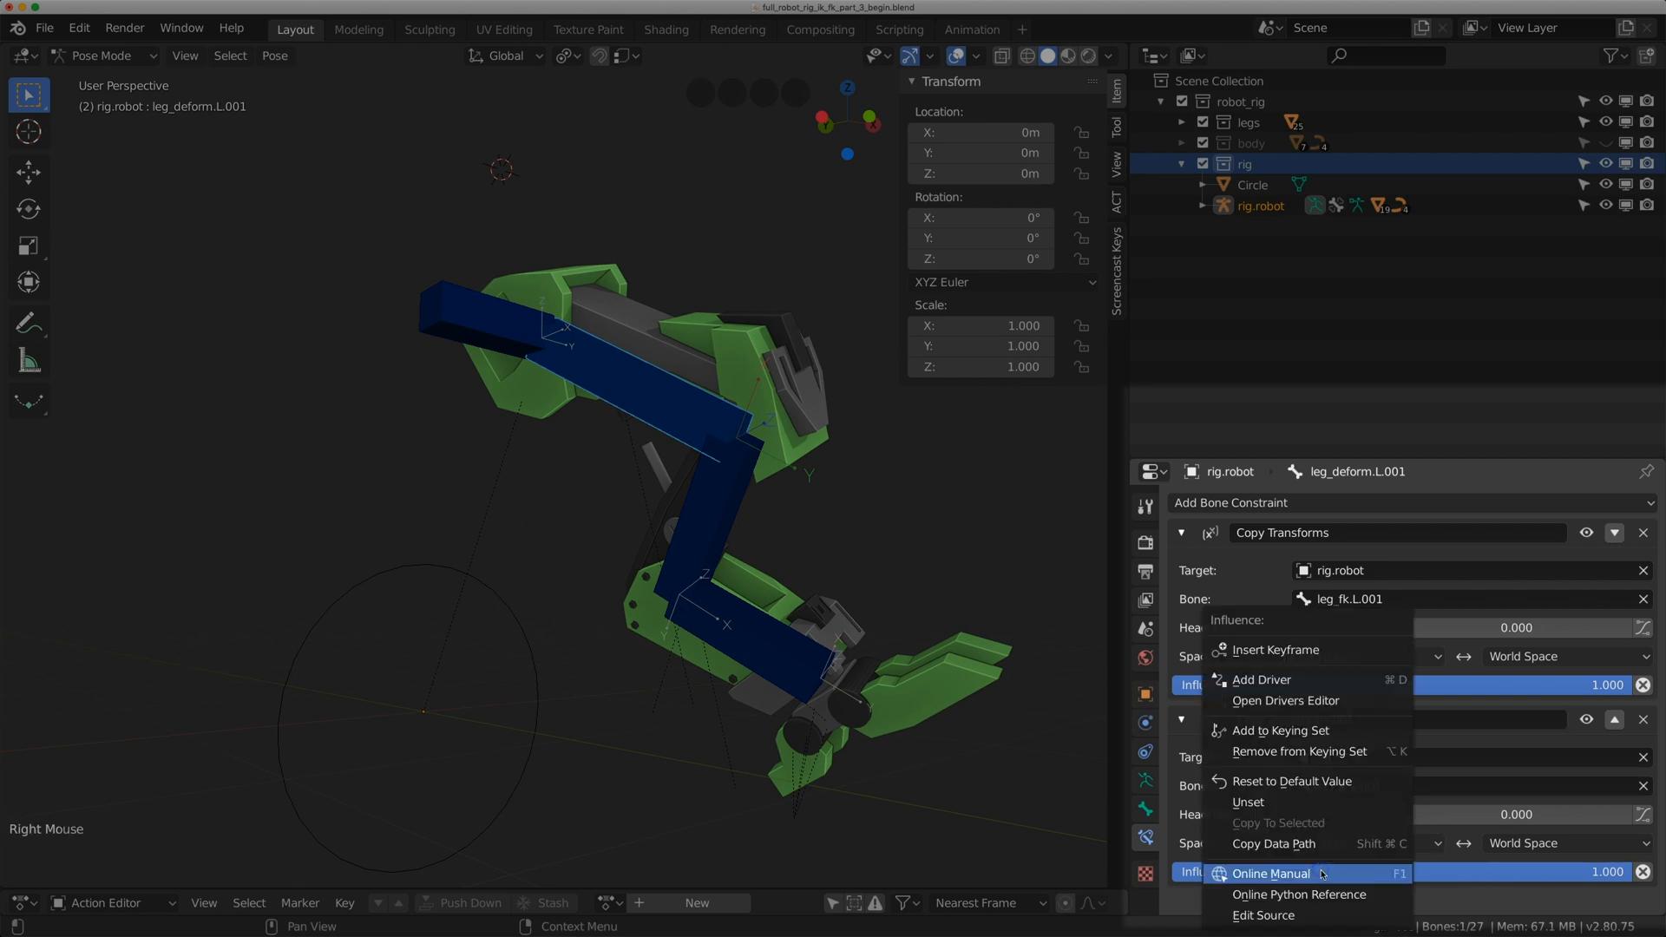
left_click(1261, 679)
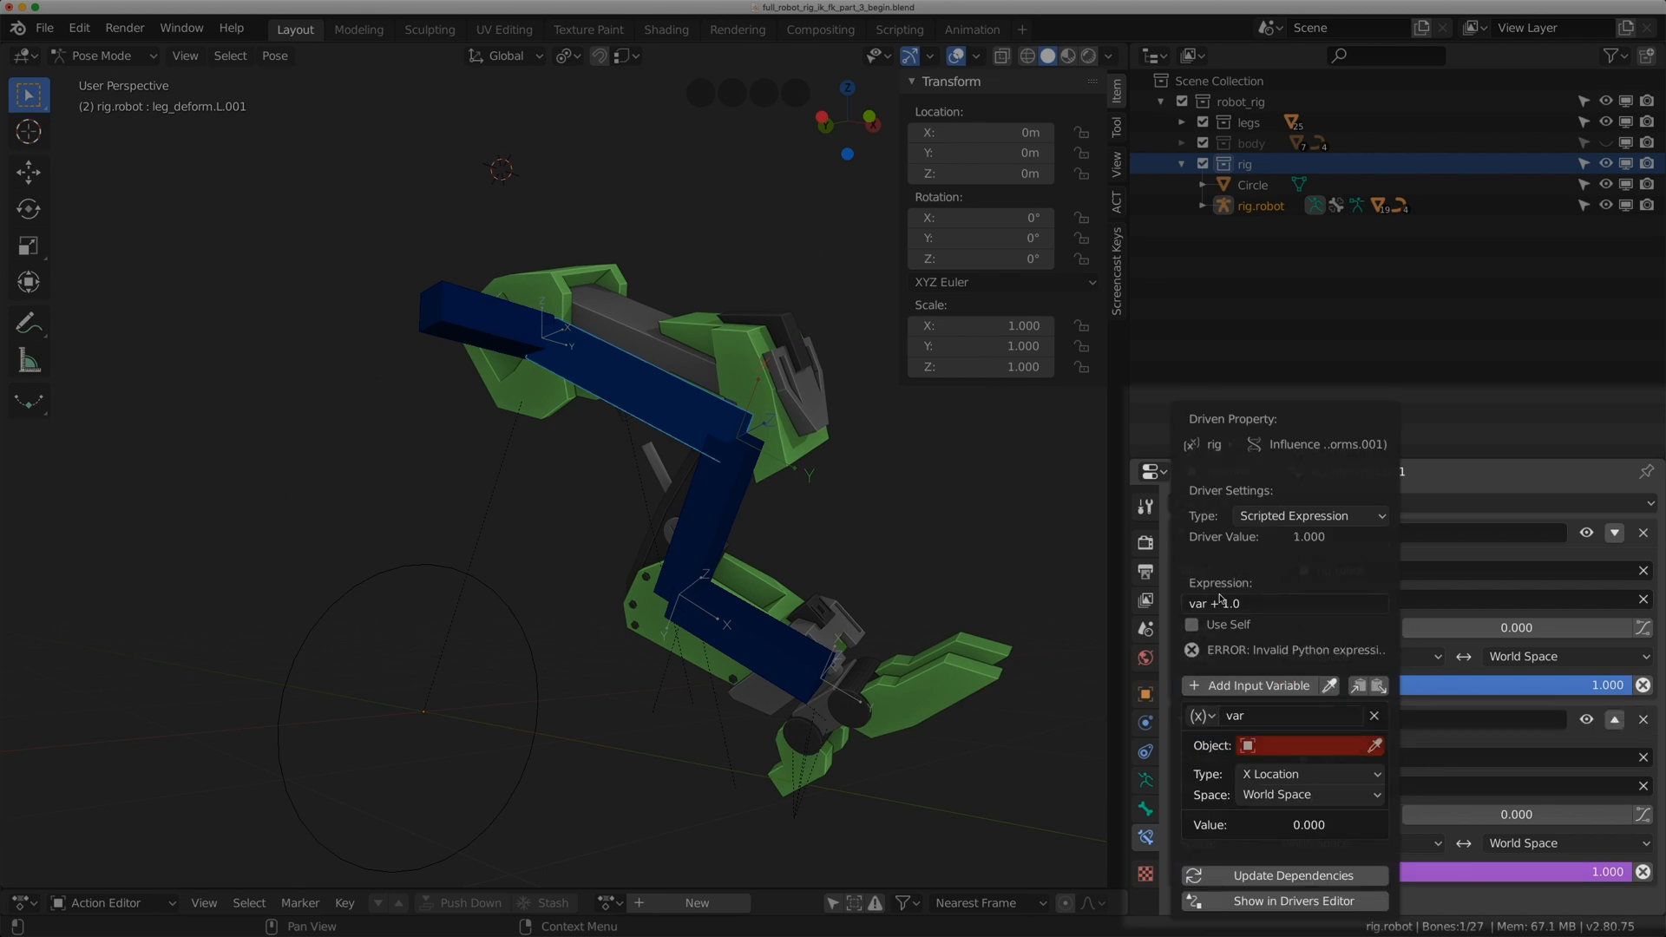
left_click(1274, 604)
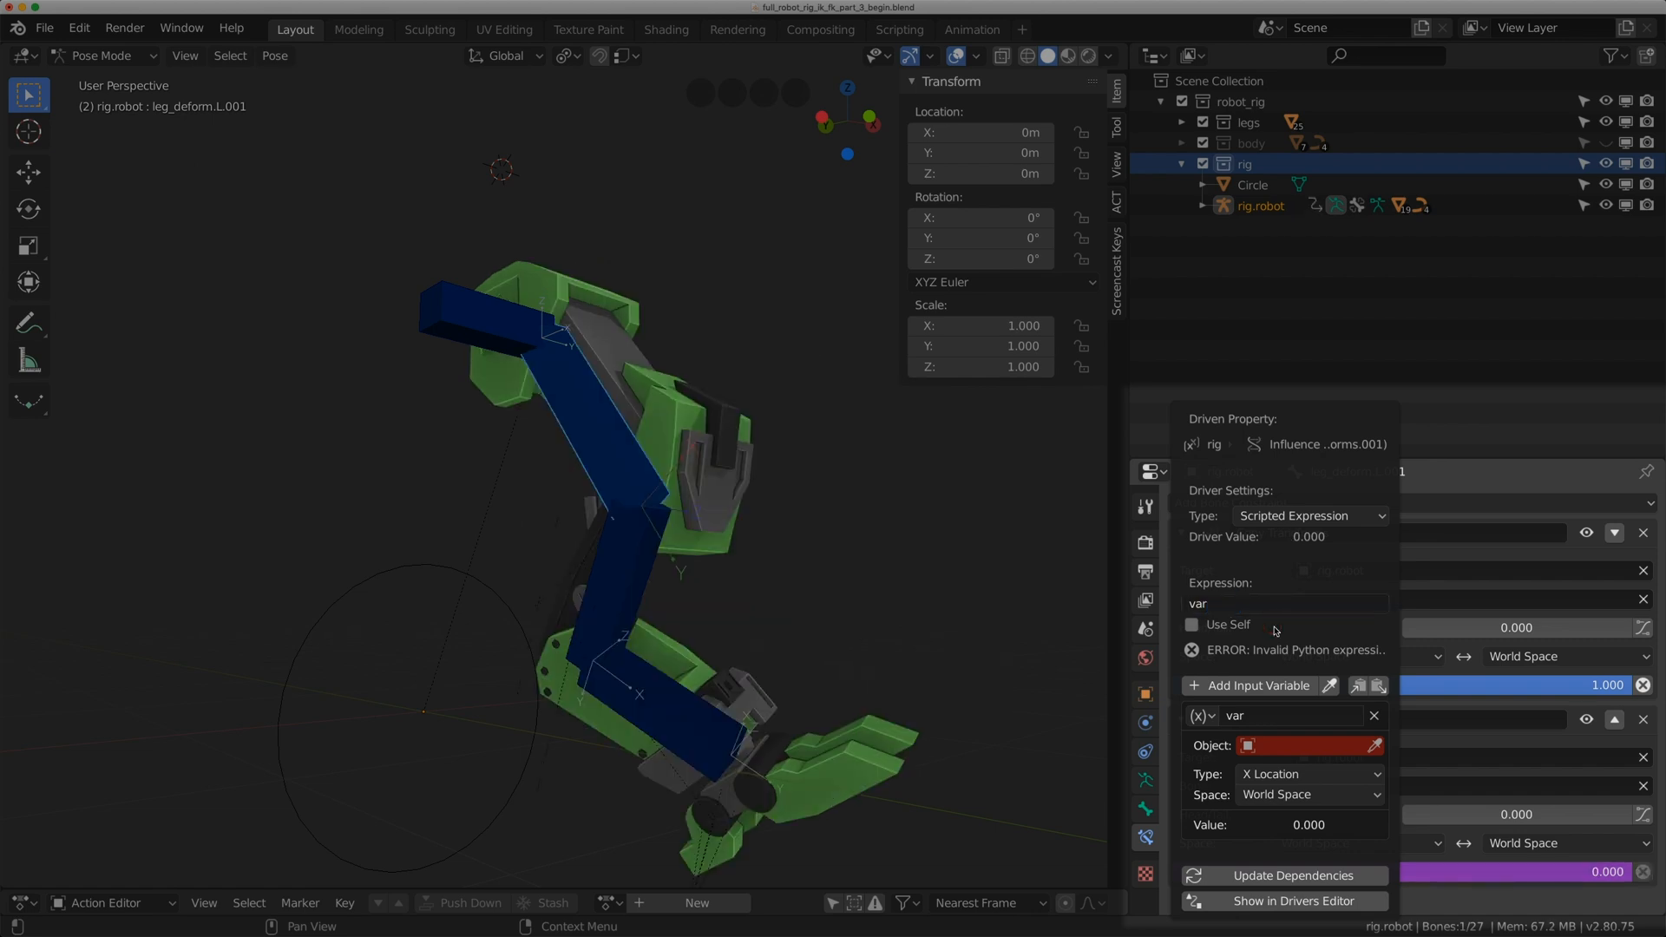
left_click(1202, 715)
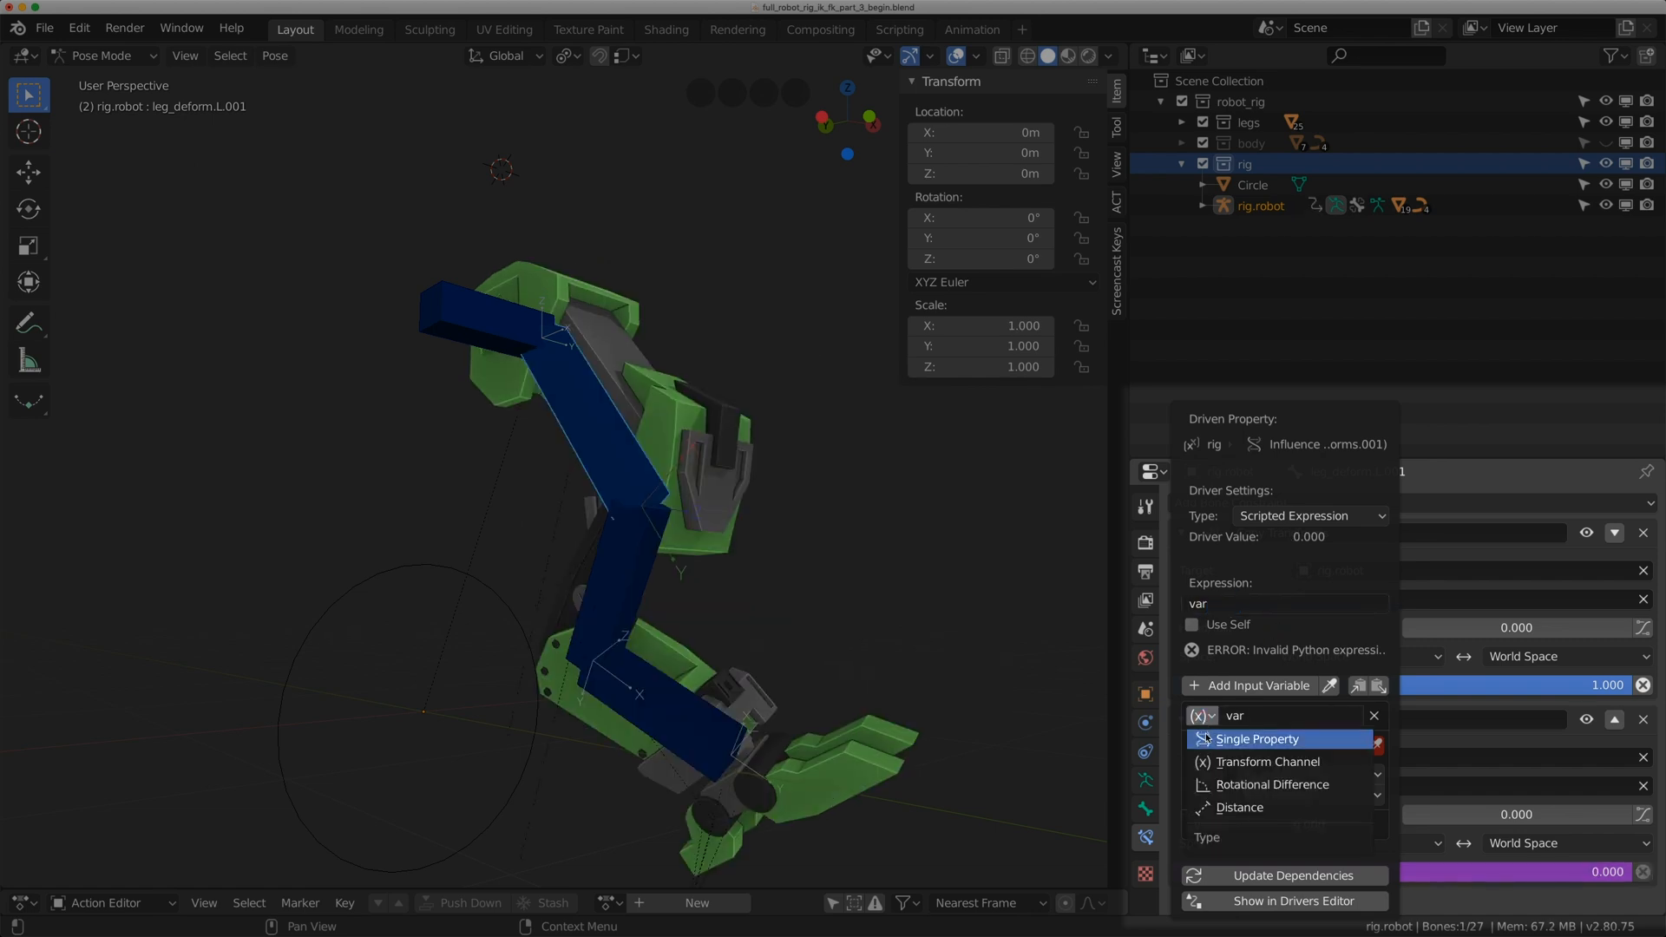
left_click(1259, 738)
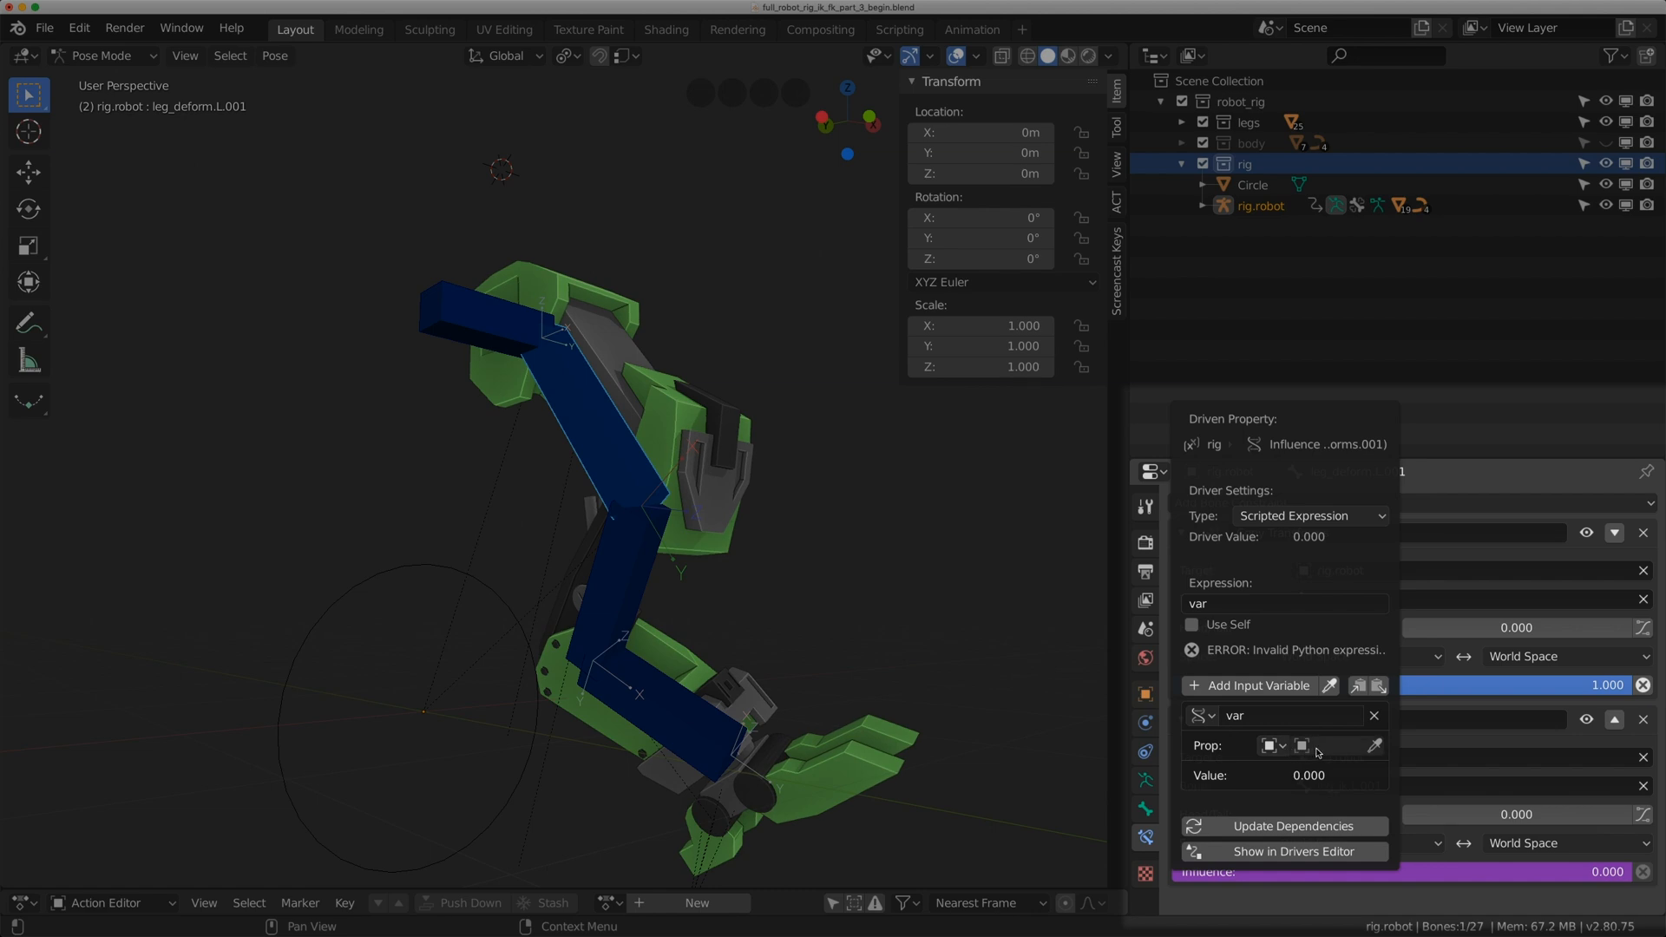
Point the variable at rig.robot with path pose.bones["root.C.001"]["ik_fk_switch_L"]
left_click(1340, 744)
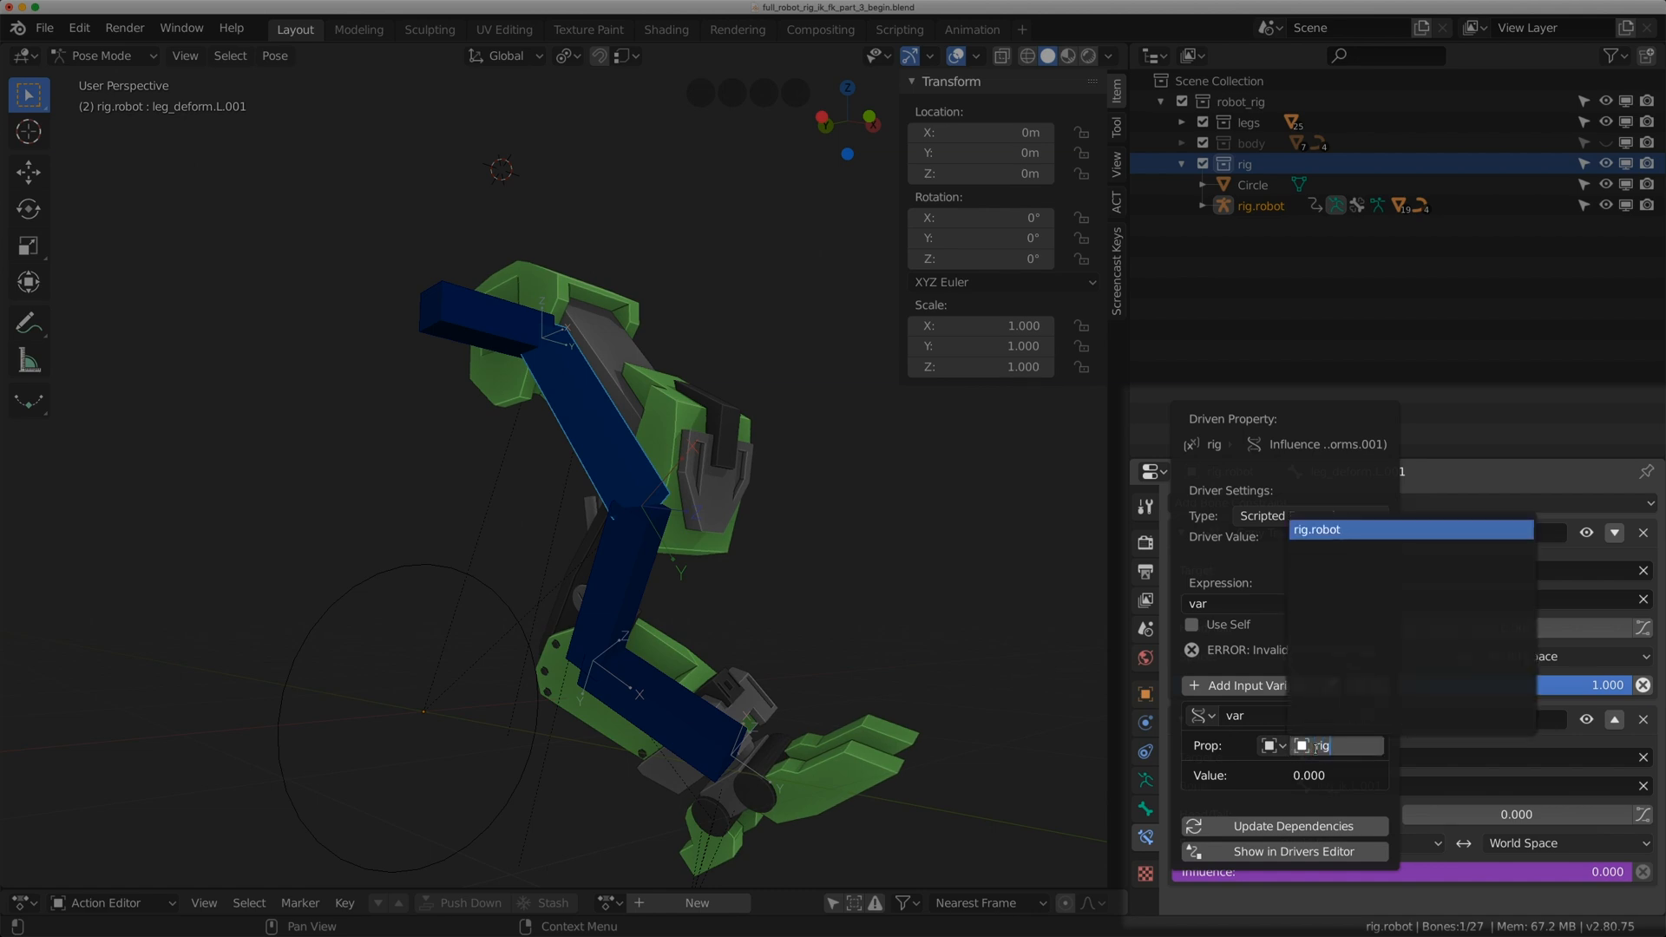
left_click(1409, 529)
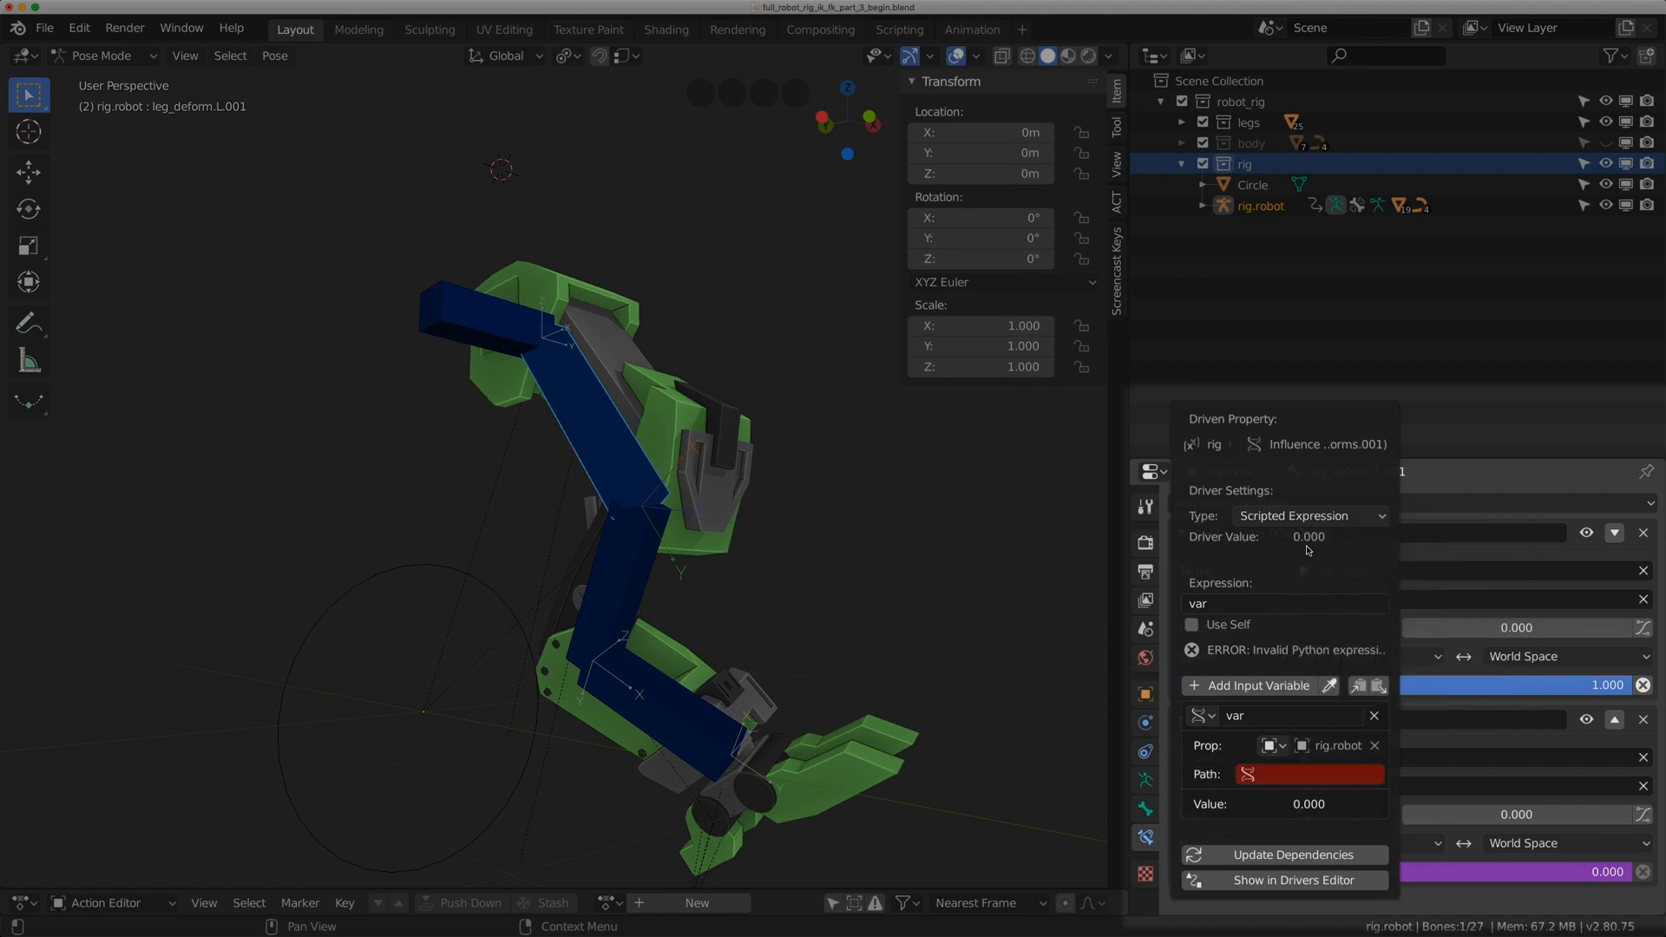
left_click(1317, 773)
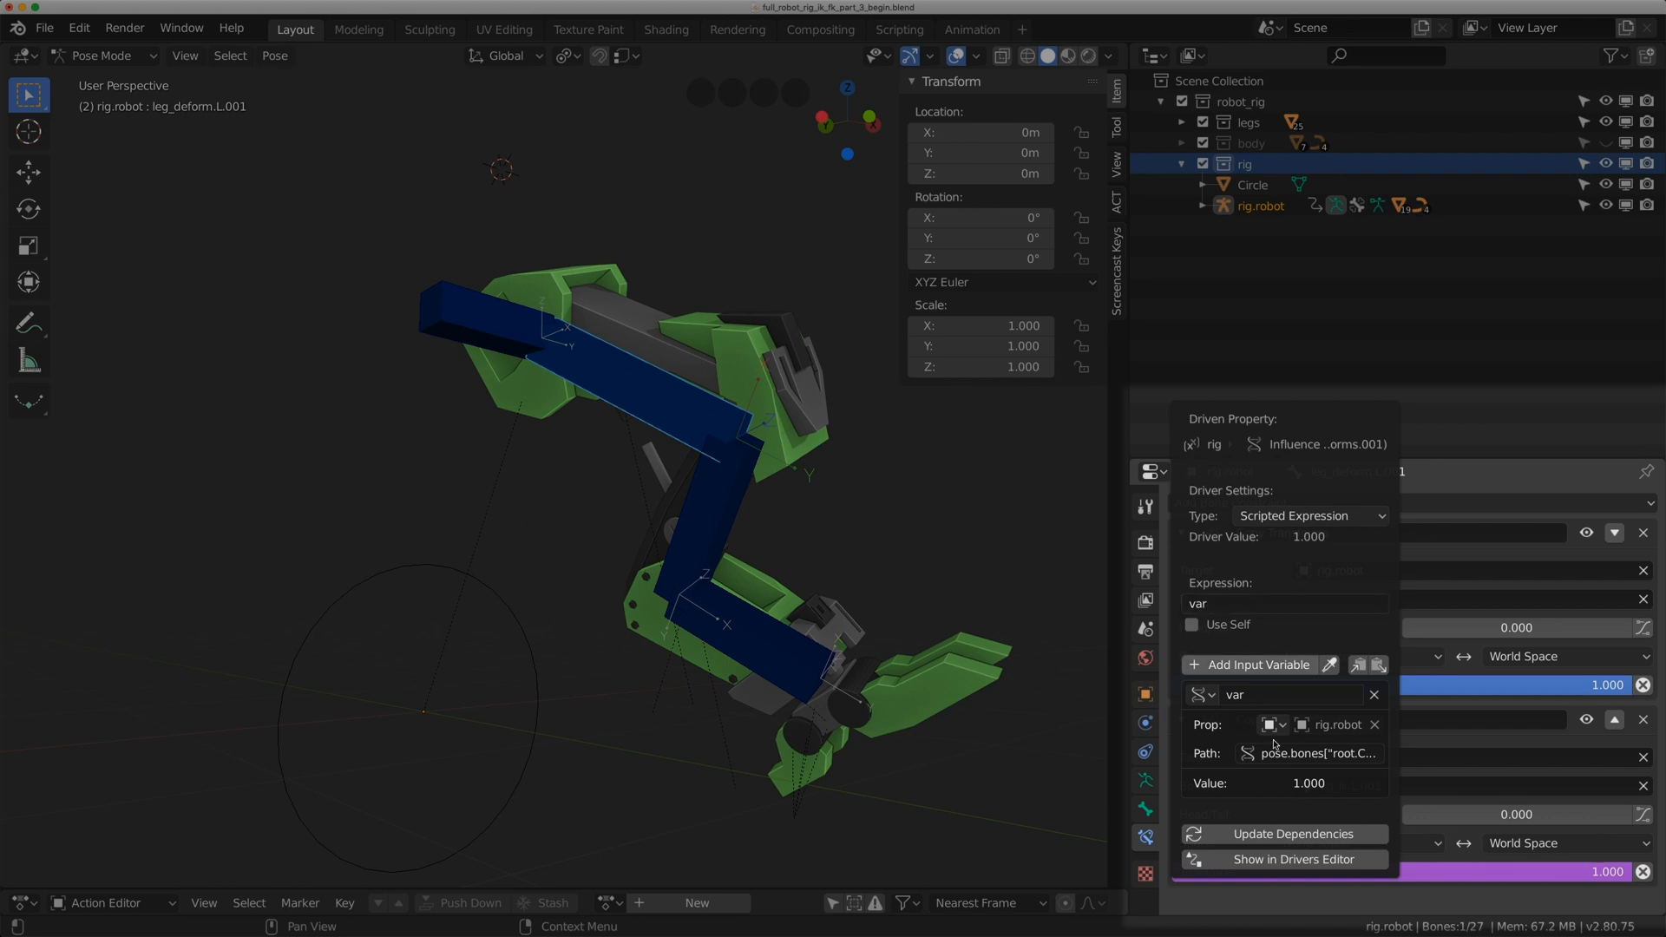
mouse_move(1215, 746)
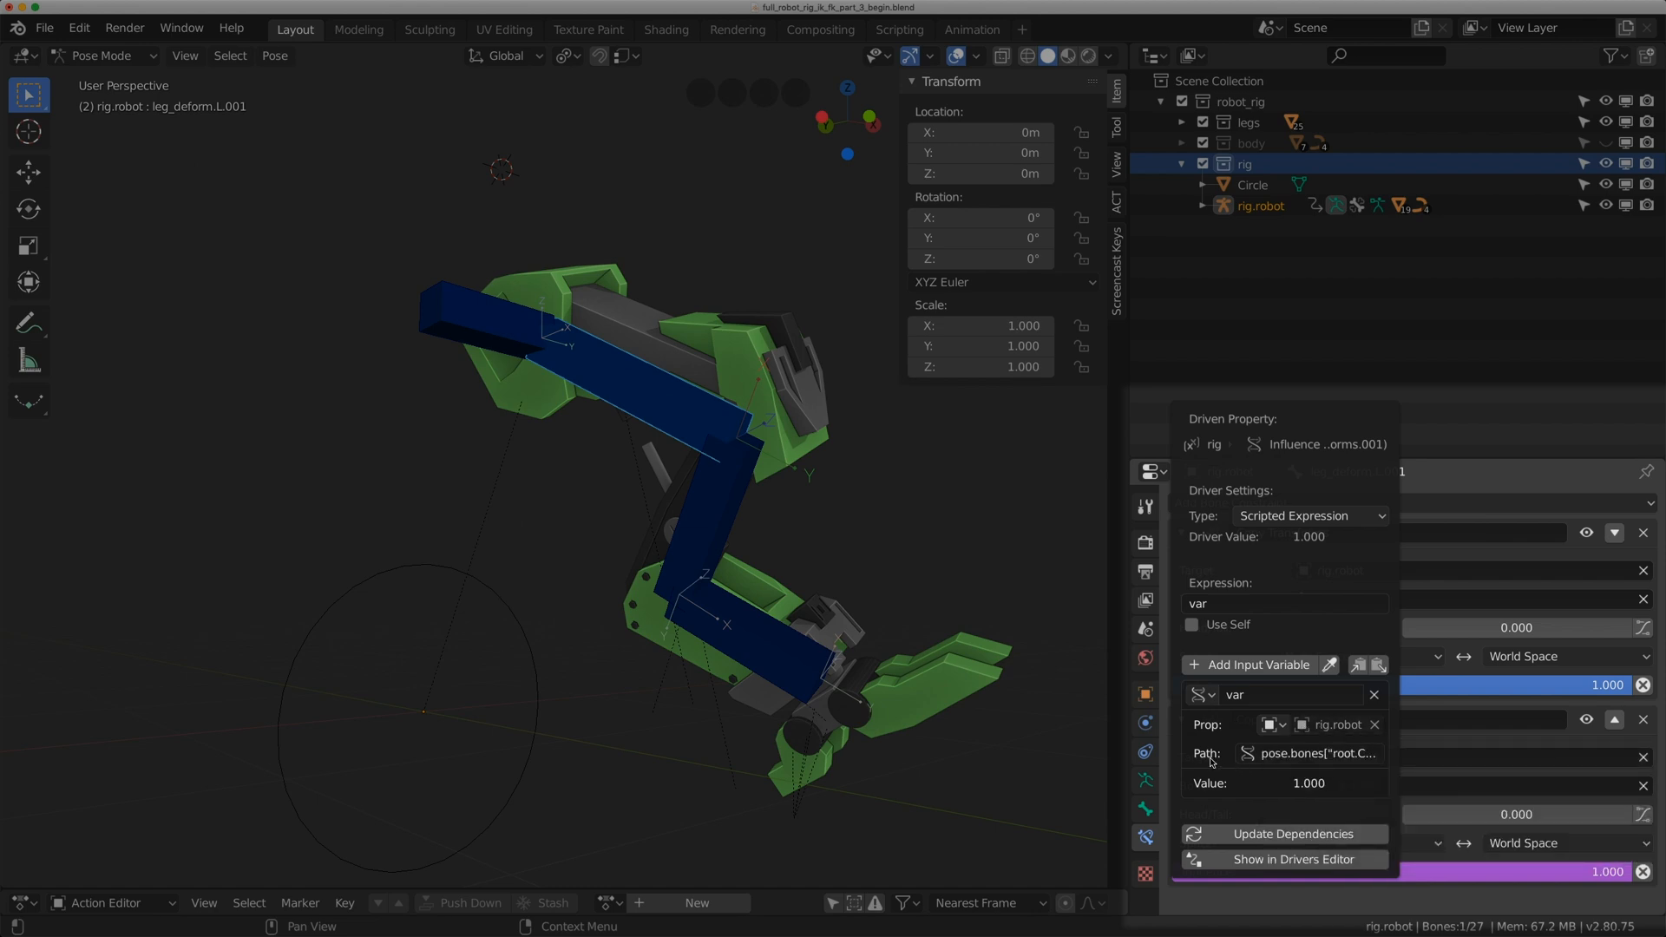
left_click(1315, 752)
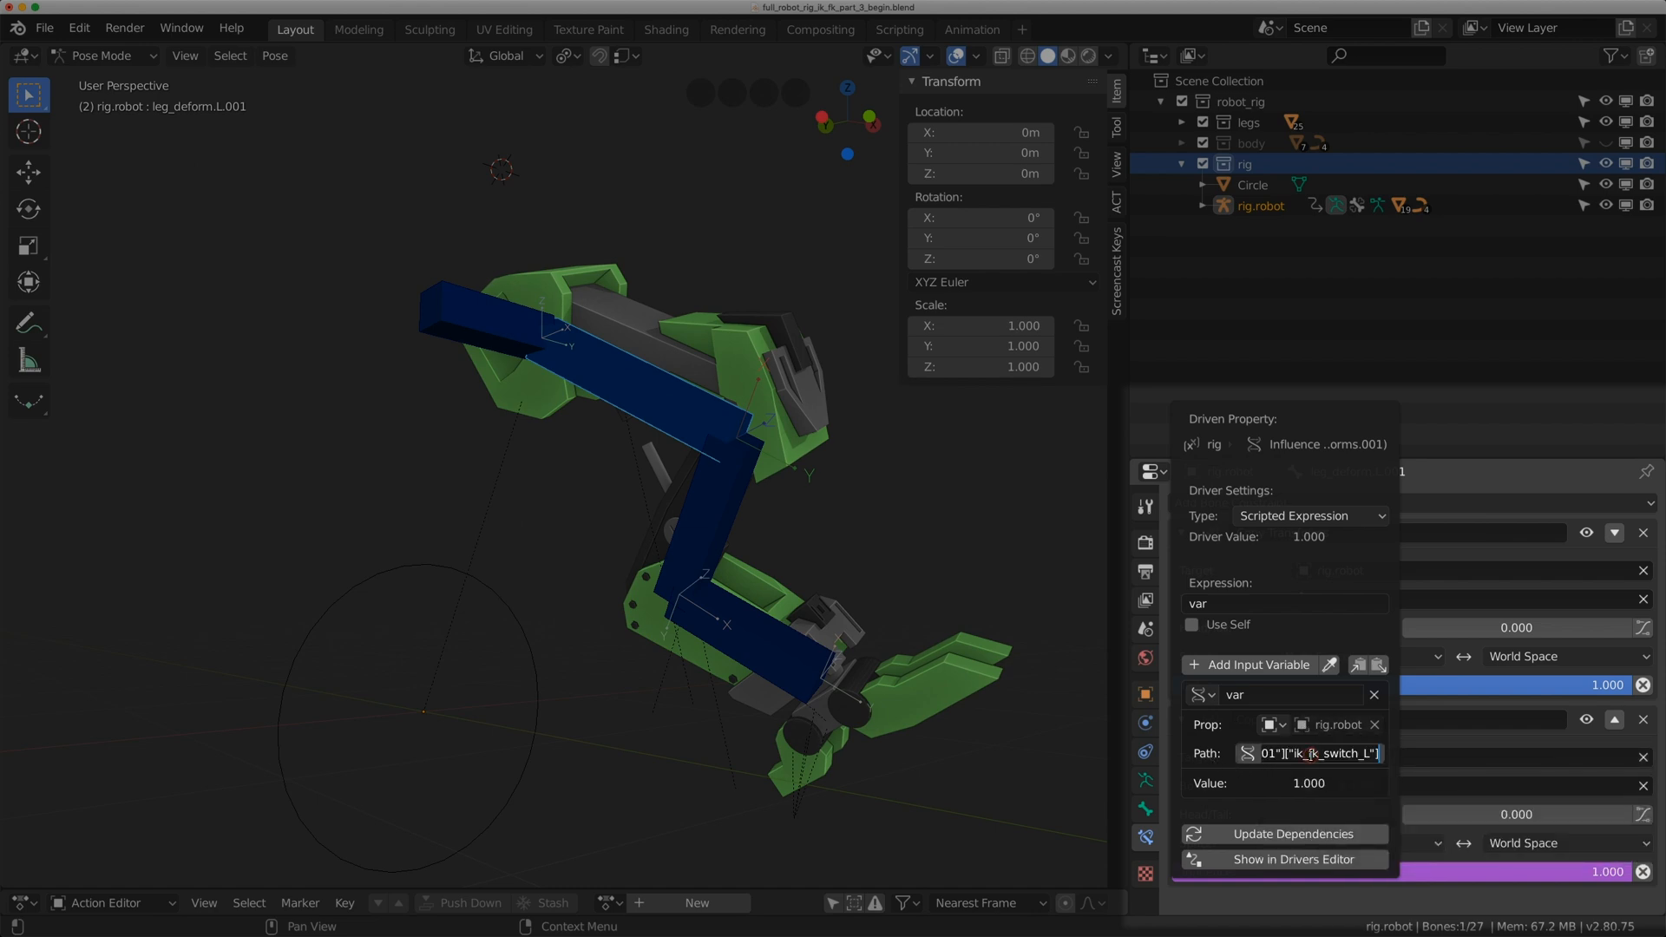
left_click(1312, 753)
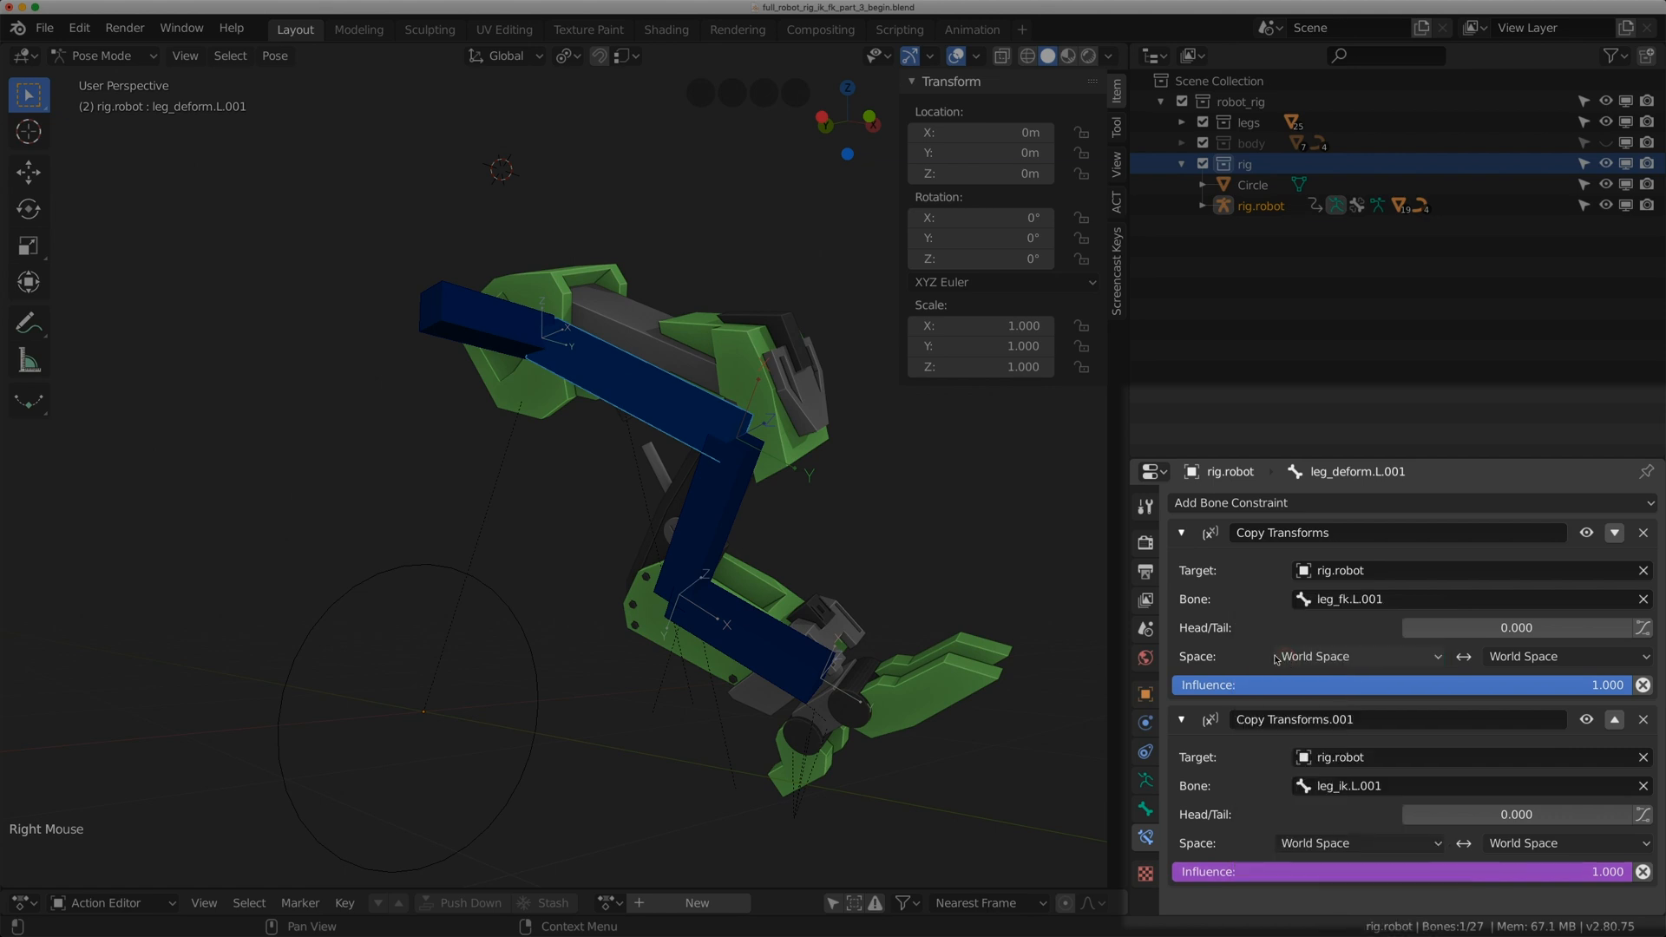
Select the next deformation bone leg_deform.L.003
left_click(697, 545)
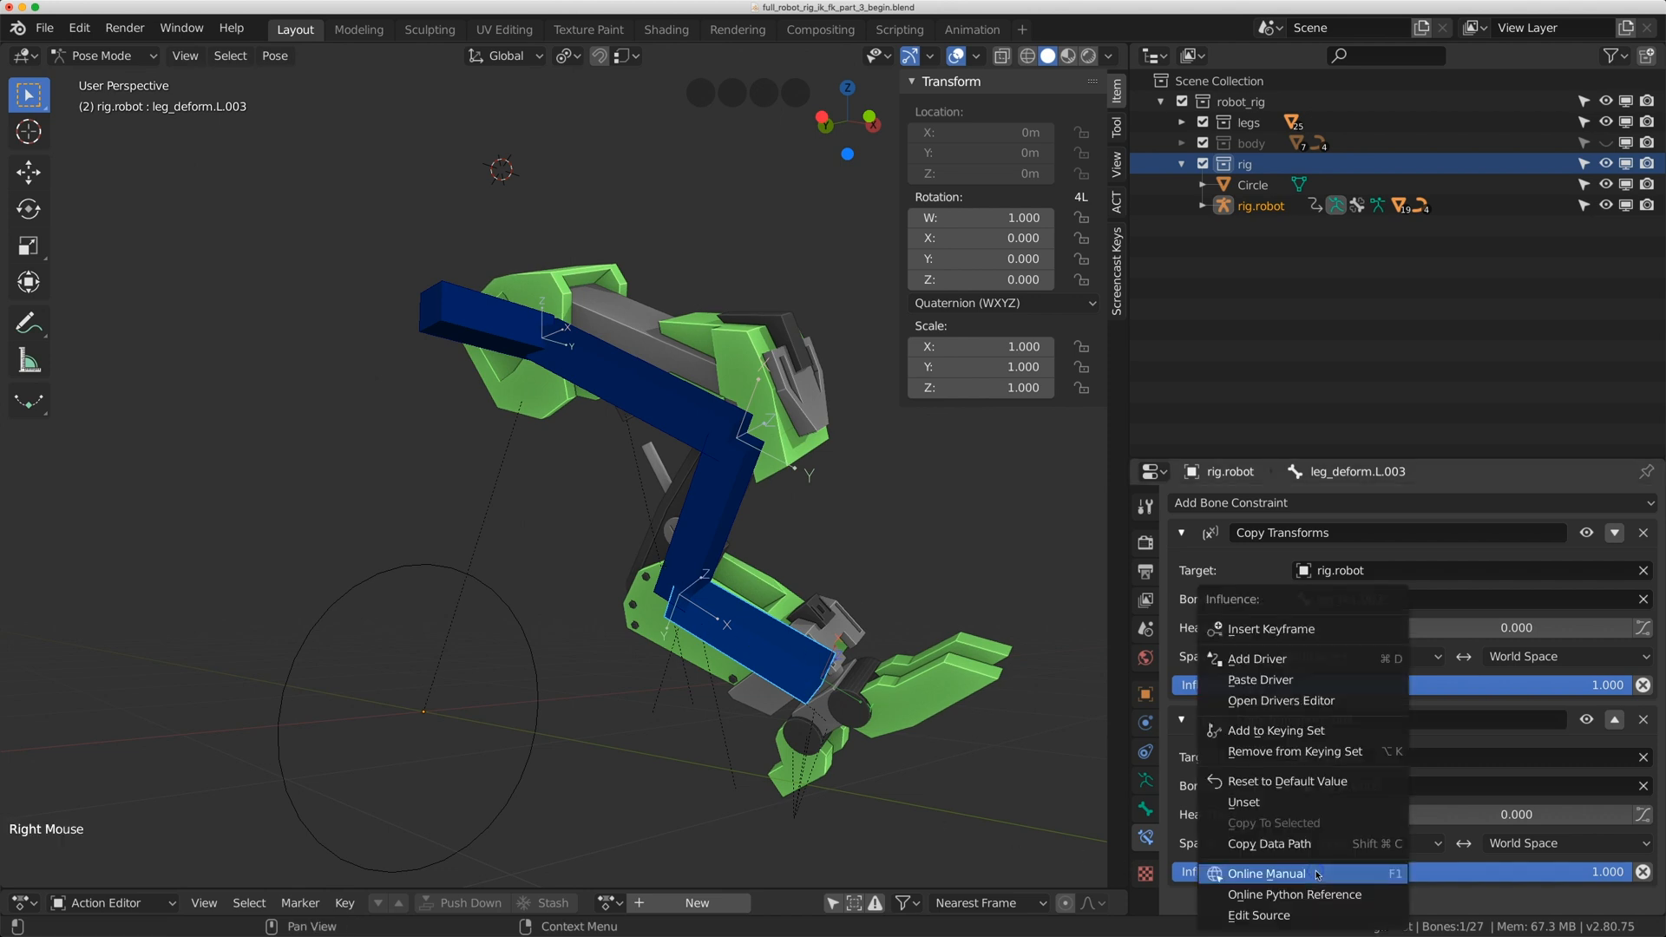
mouse_move(1274, 681)
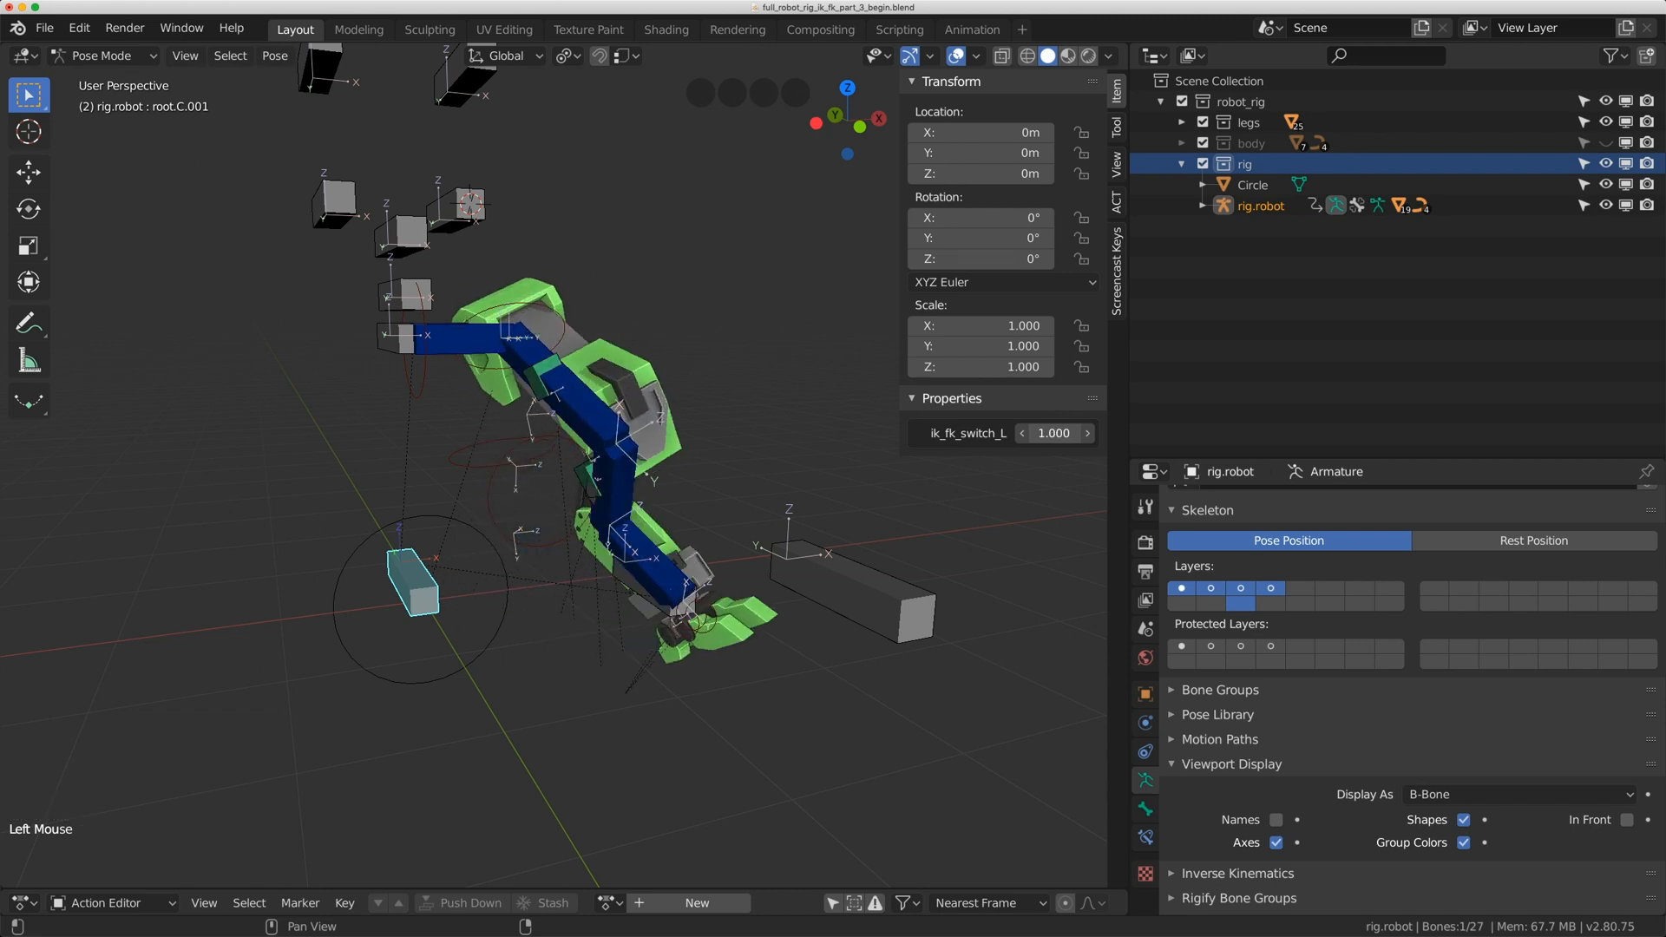
Rotate leg_fk.L.001 about -12.3° around the view axis to test the FK chain
left_click(1052, 432)
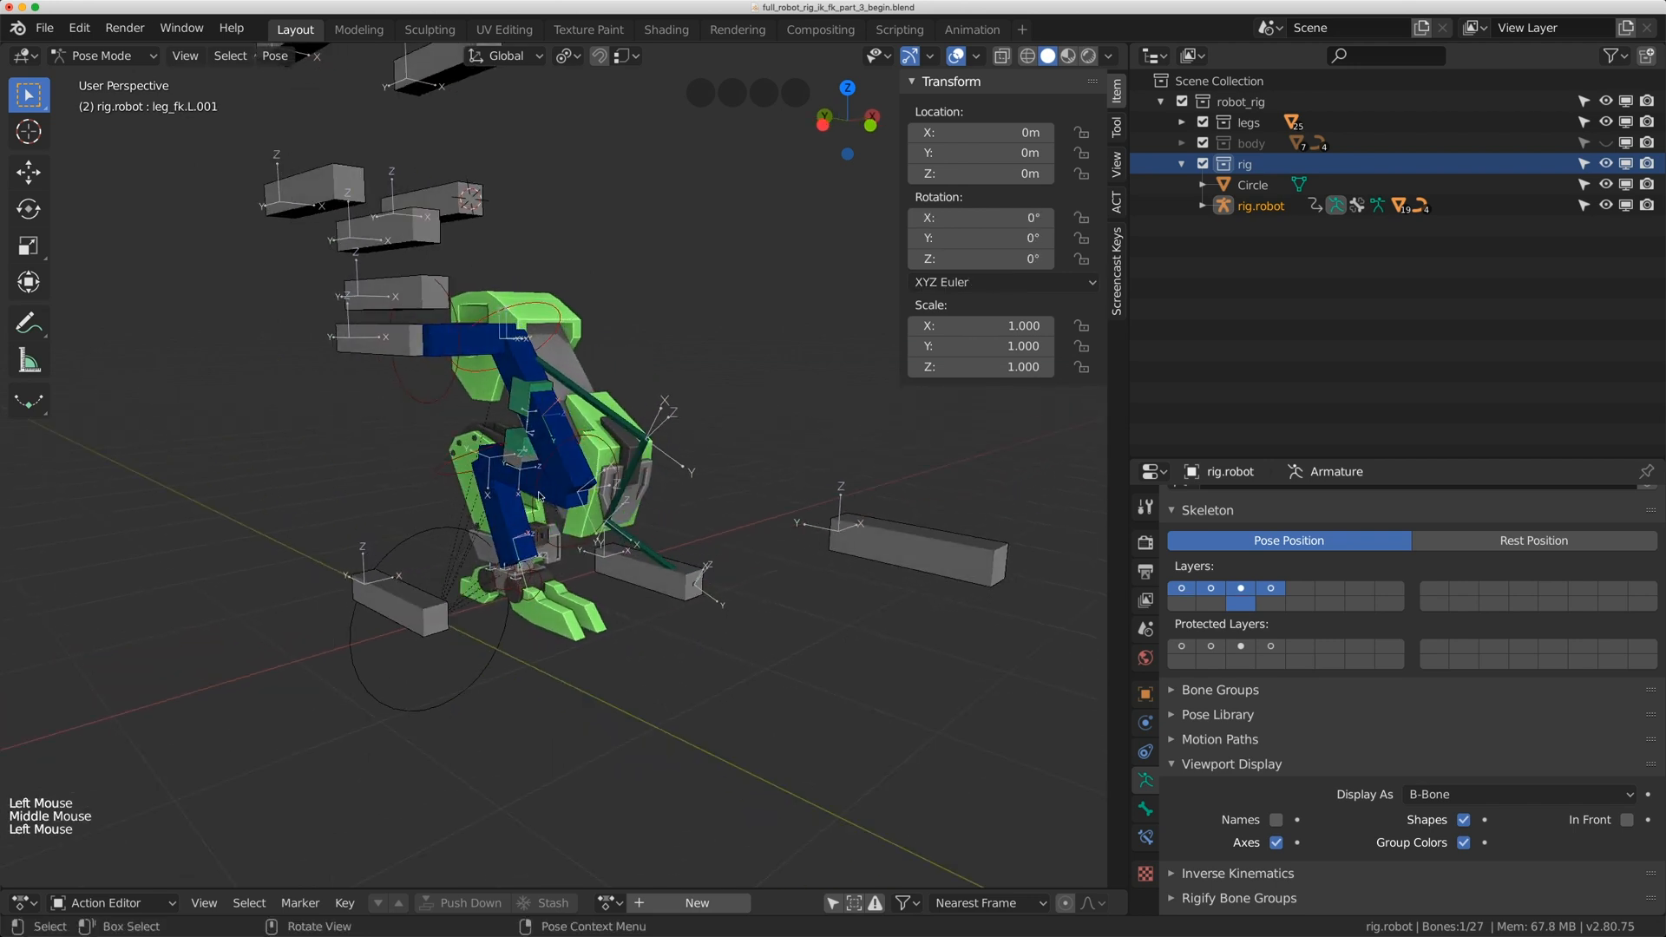
key("r")
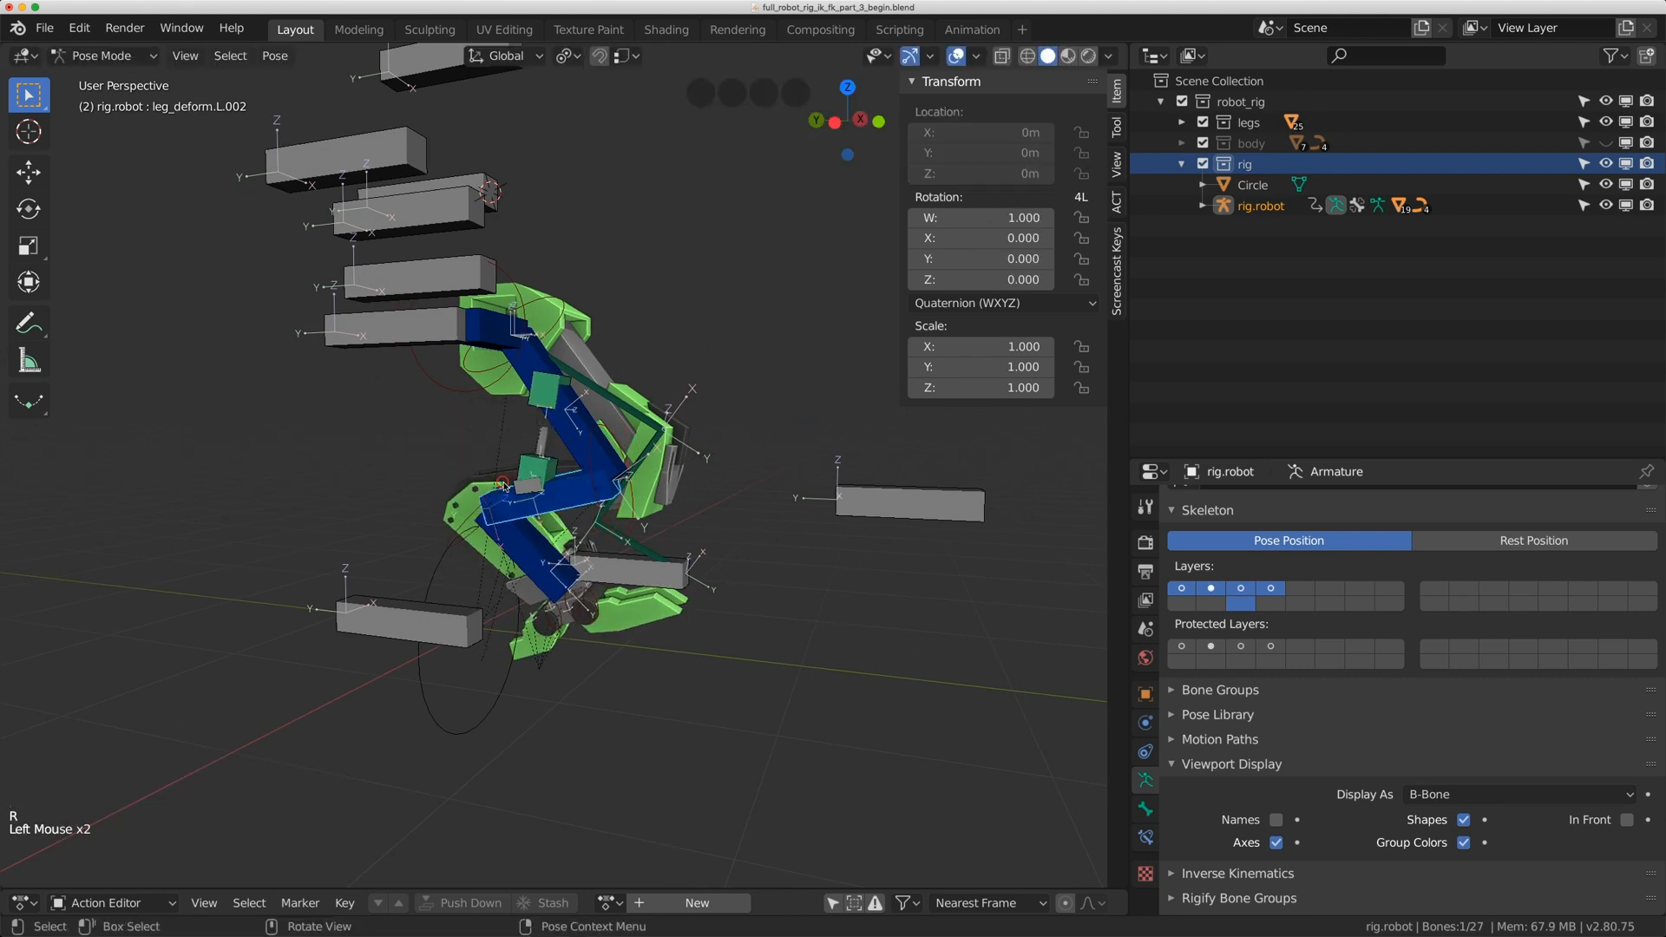
key("r")
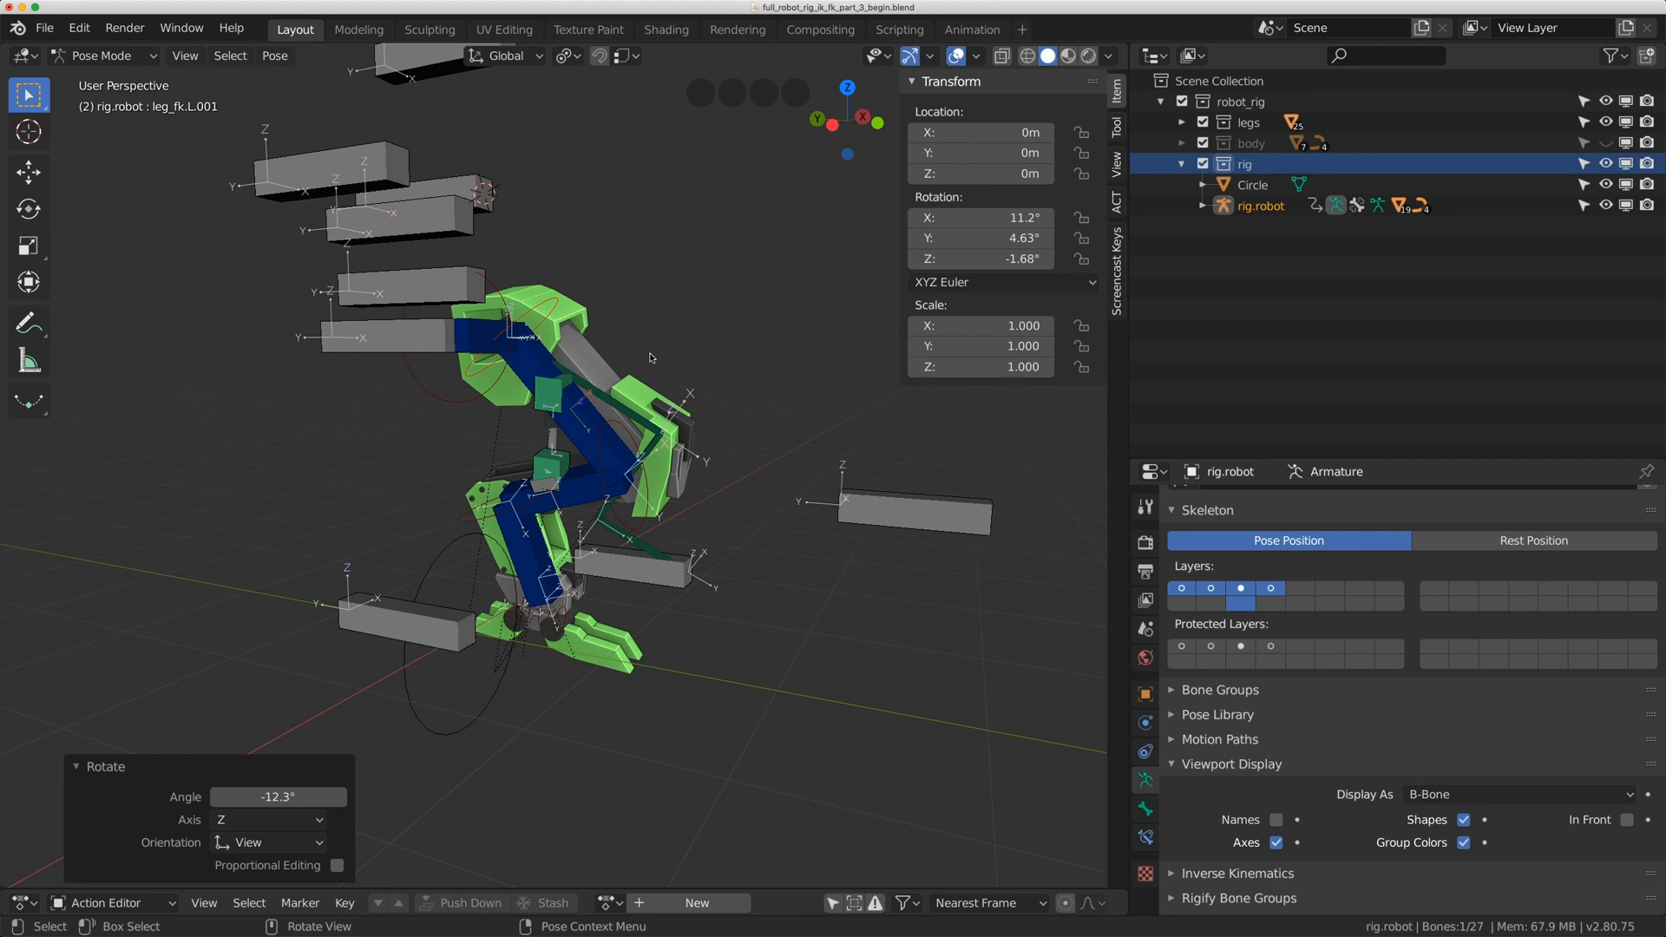
mouse_move(465, 254)
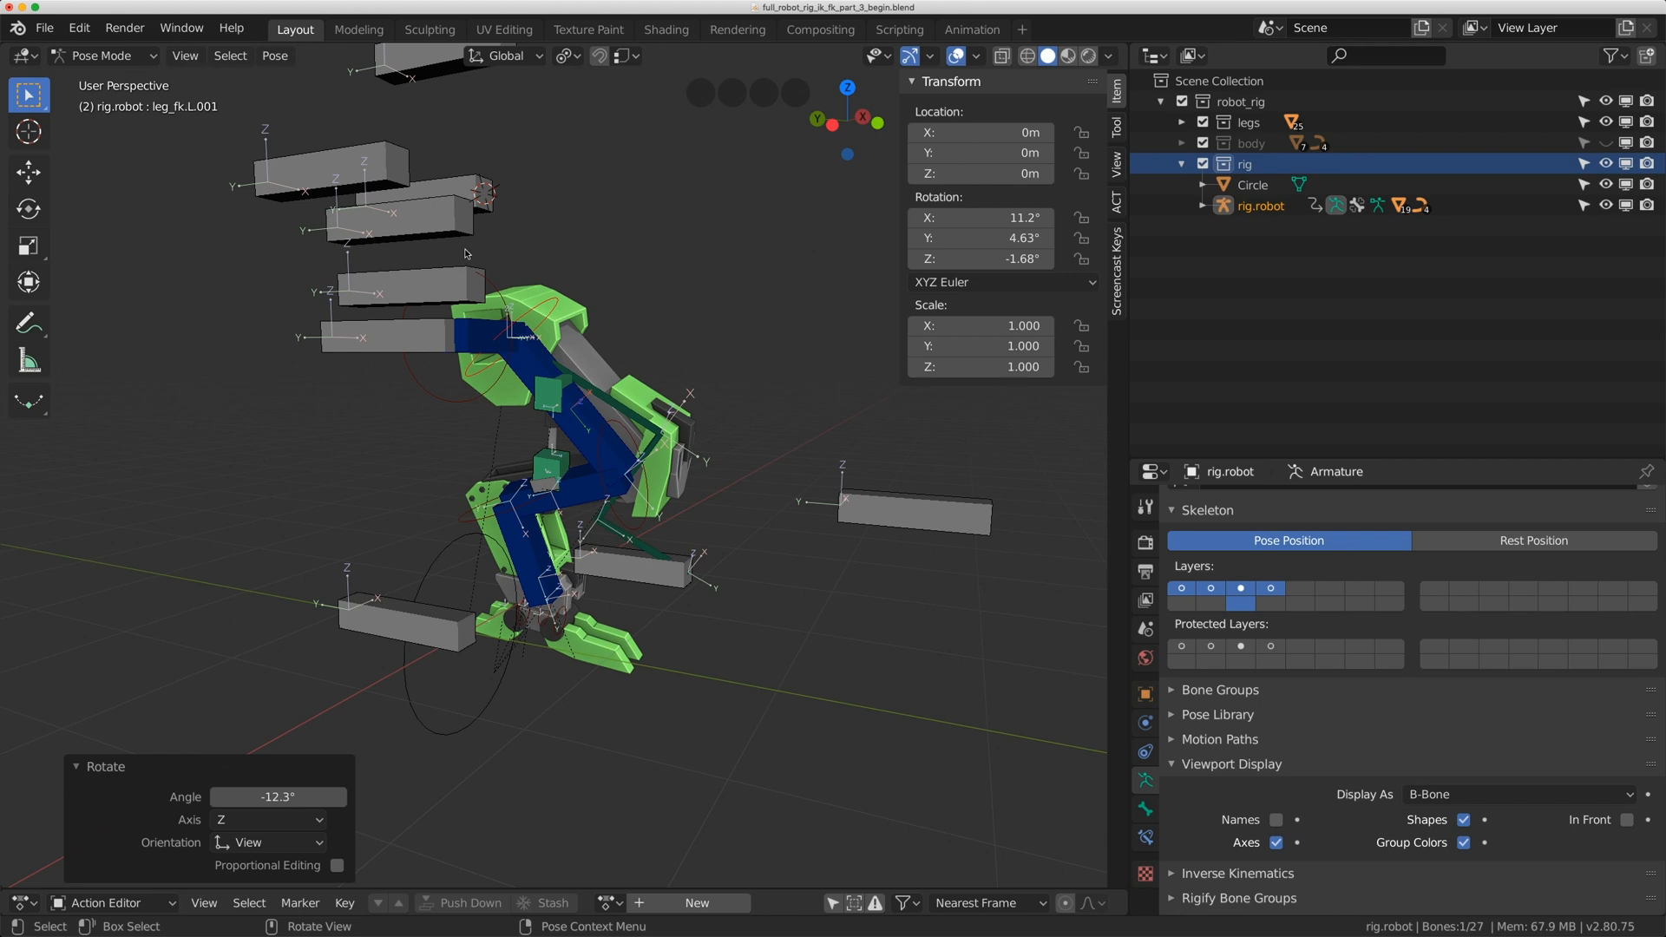
scroll("down", 3)
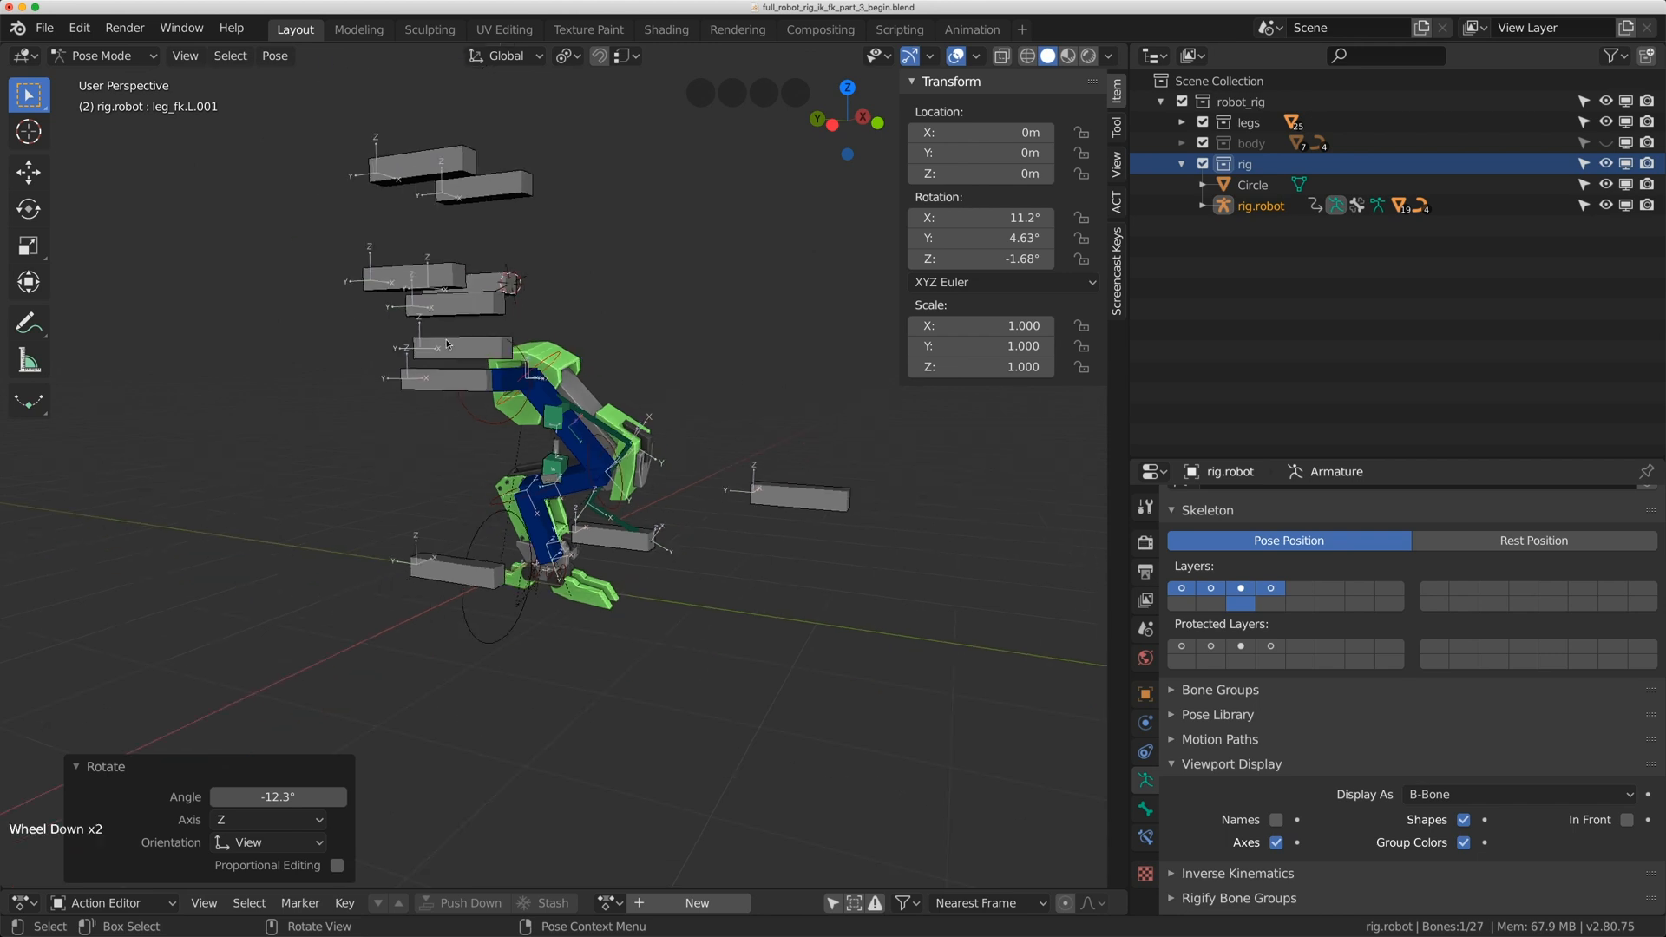